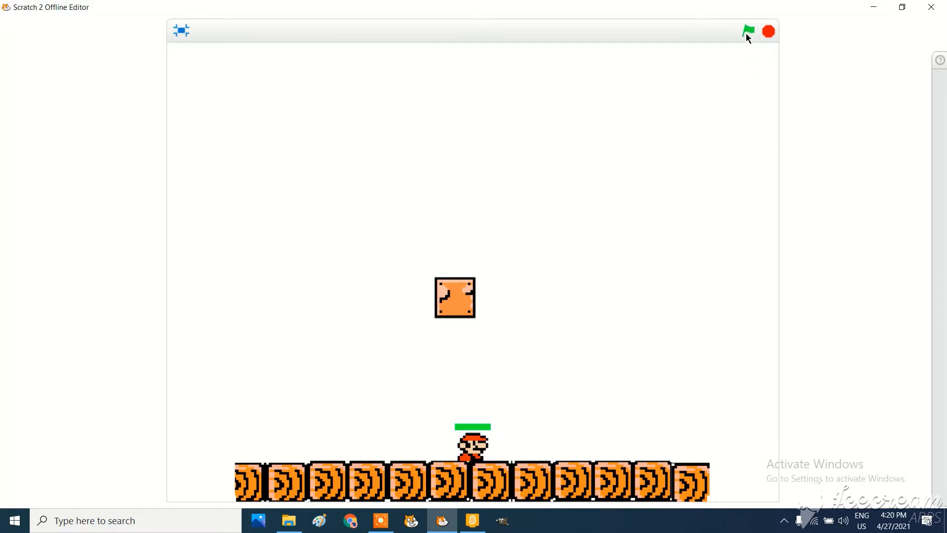
Locate the mjump sprite image in Local Disk (E:) > Omar > Mario 3 Sprites
click(748, 30)
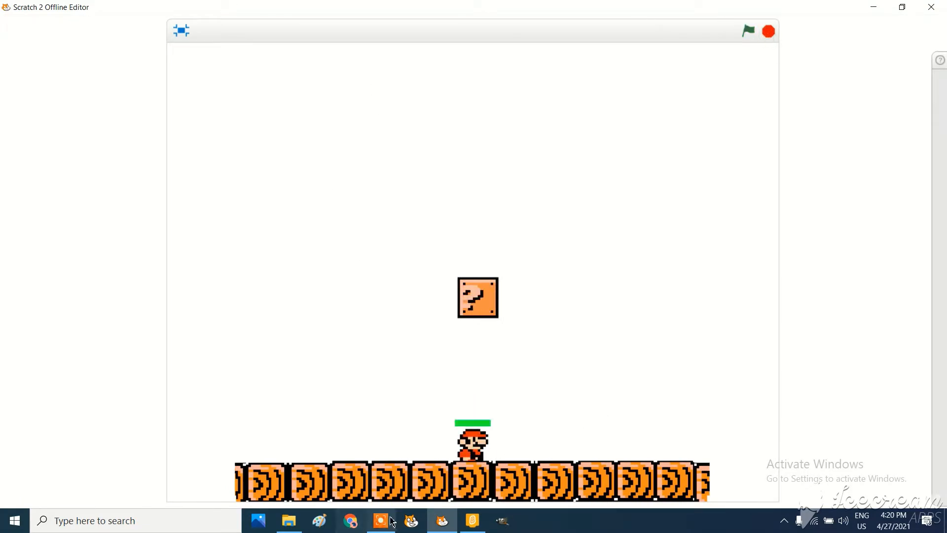
click(288, 520)
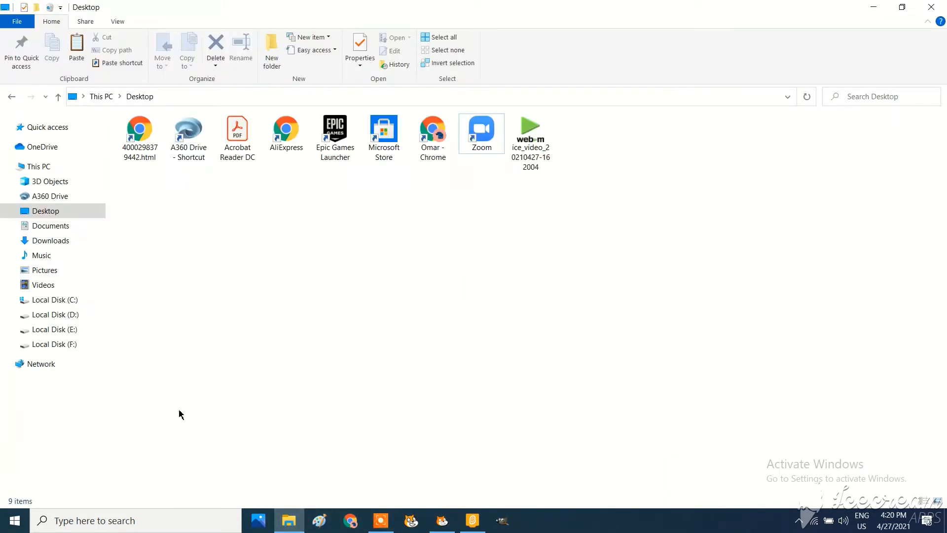
click(54, 329)
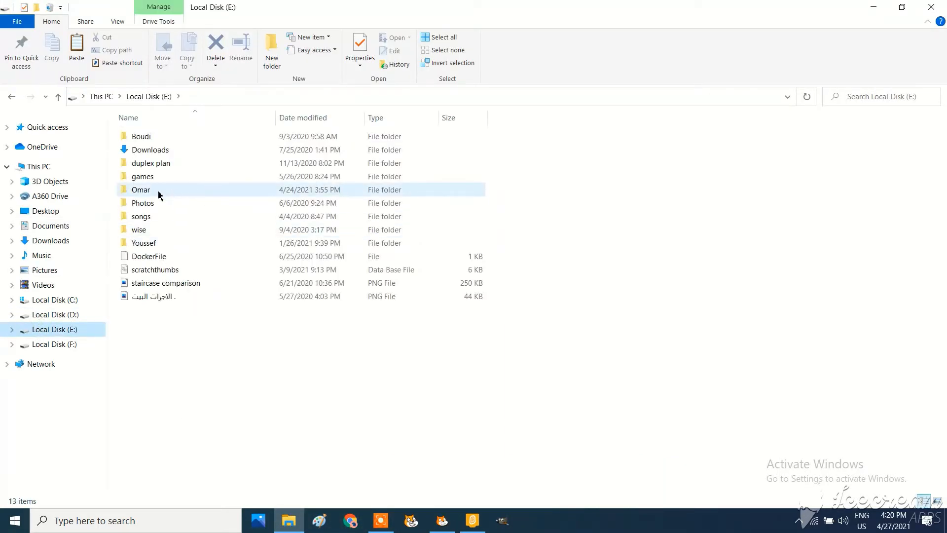
double_click(141, 189)
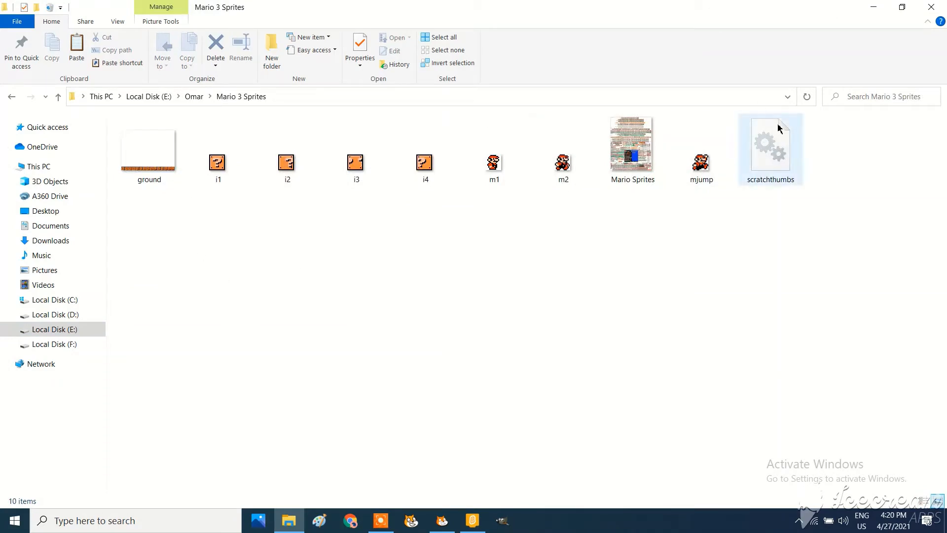
click(700, 151)
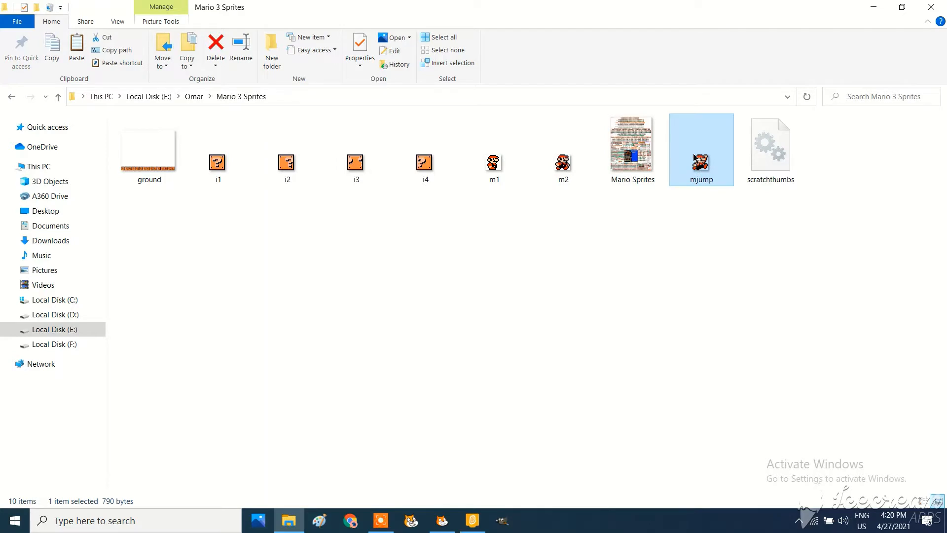
Duplicate mjump and rename the copy to Sensor_Top
right_click(701, 150)
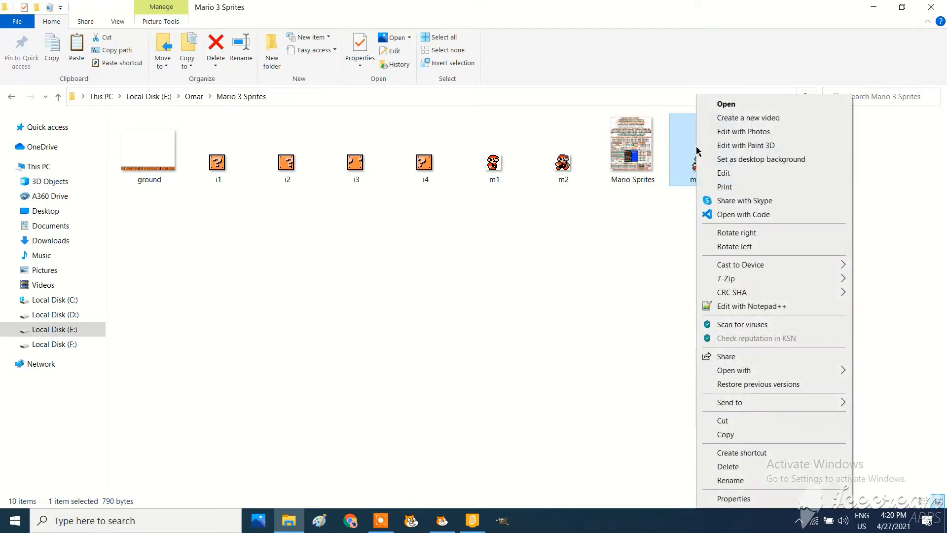
mouse_move(725, 434)
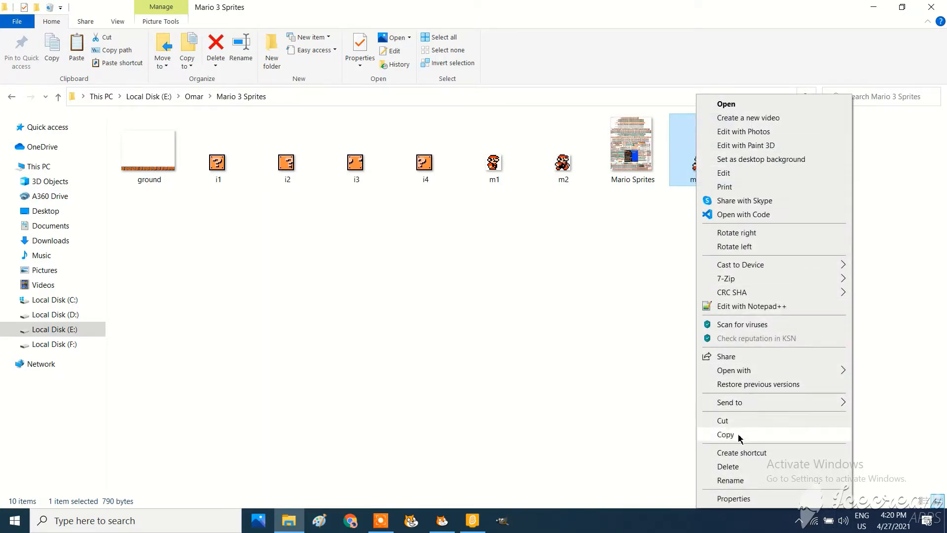
click(725, 434)
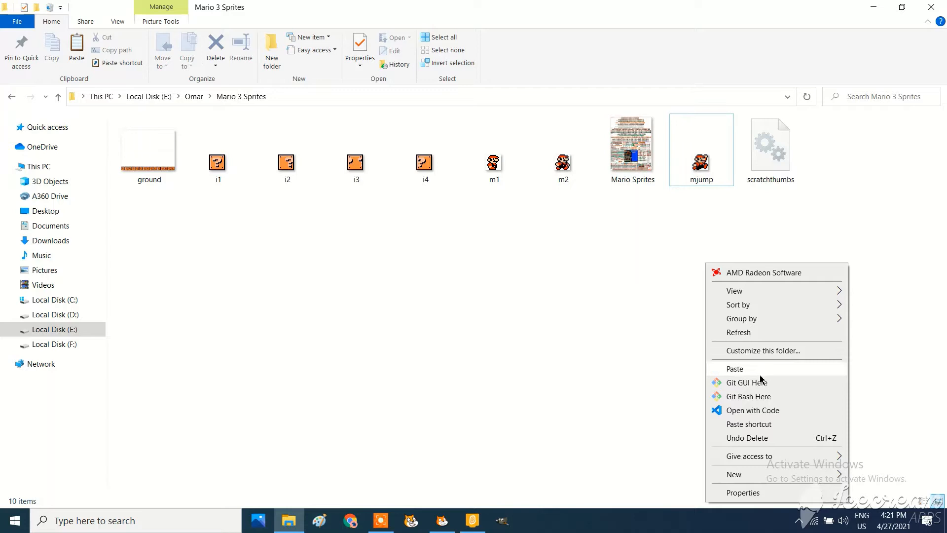
click(735, 368)
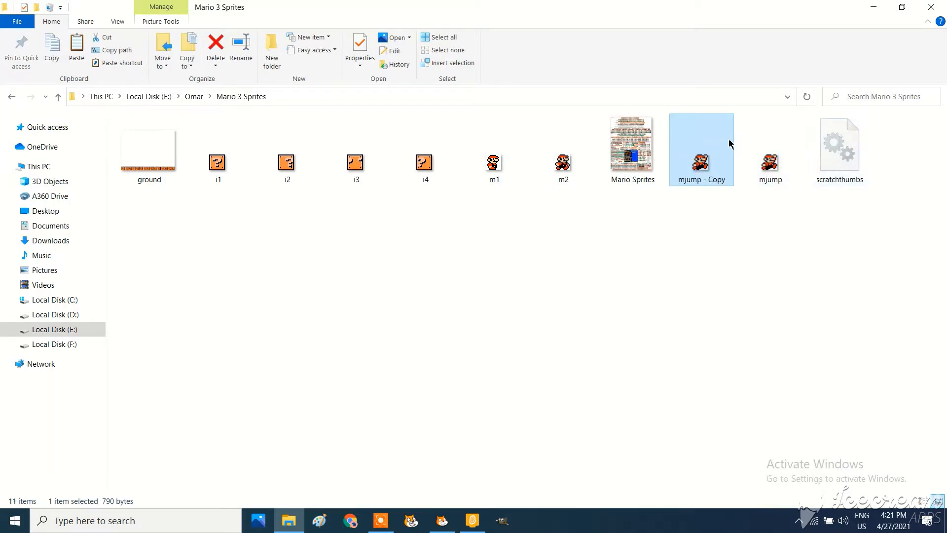
right_click(700, 150)
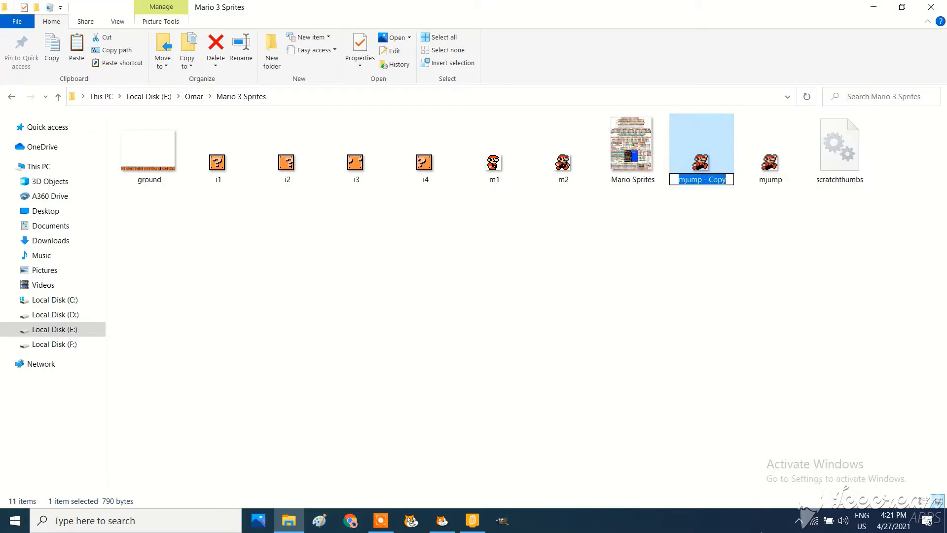
text(Sensor_t)
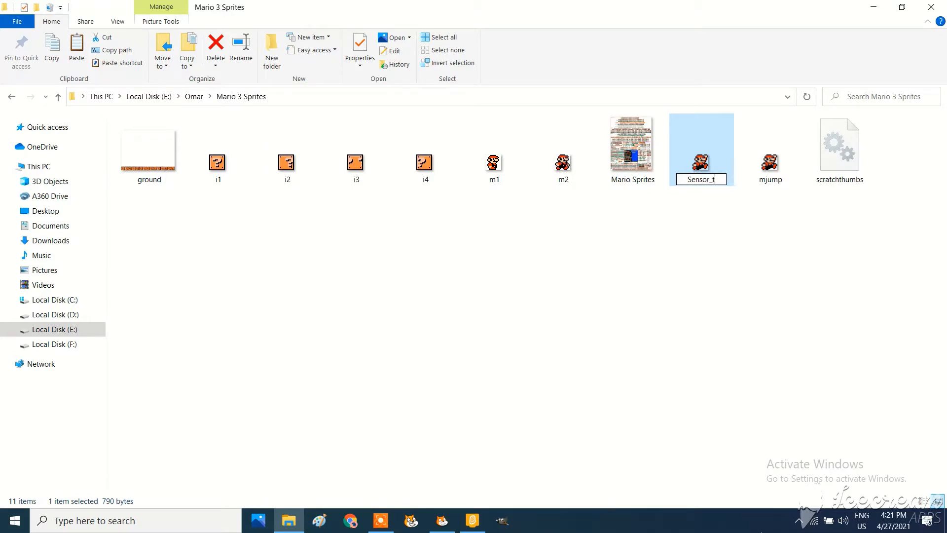
text(o)
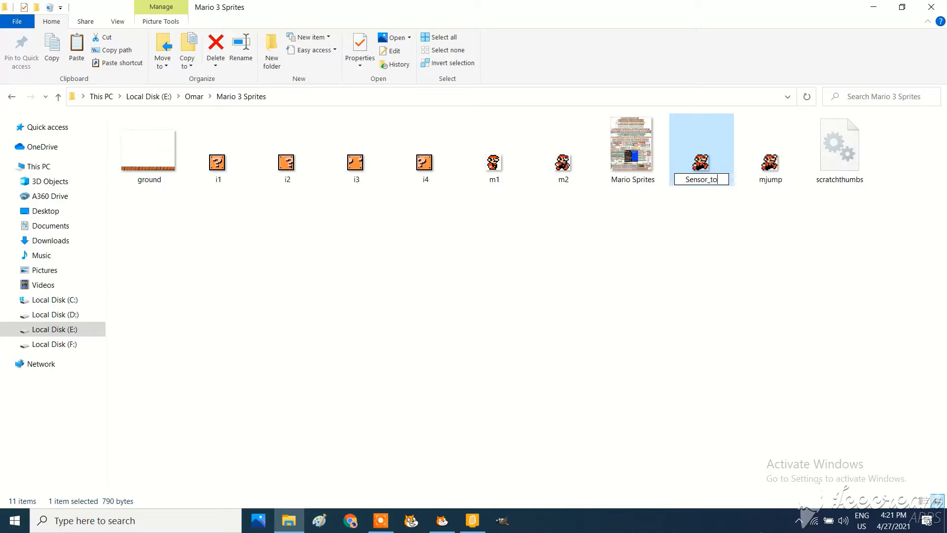
key(Backspace)
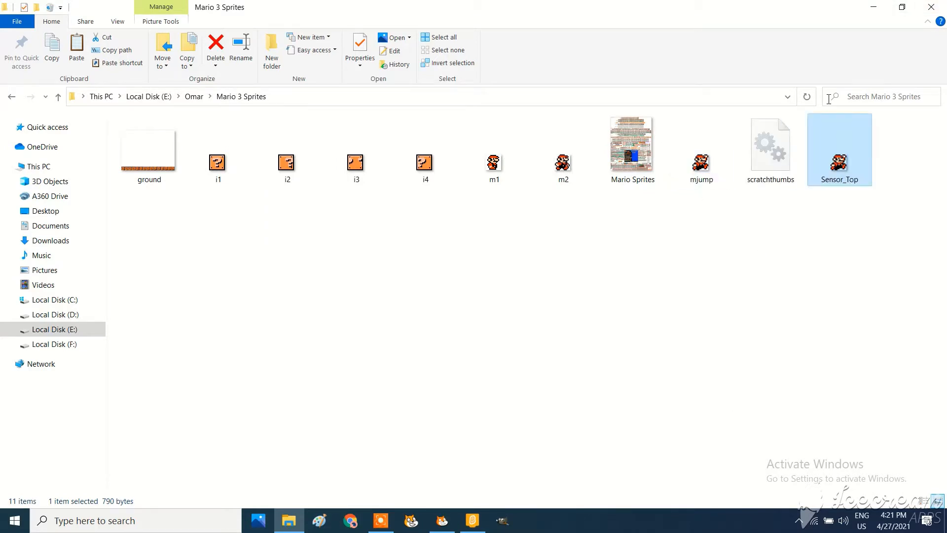
Open Sensor_Top in GIMP, zoom in and start a rectangular selection
right_click(838, 150)
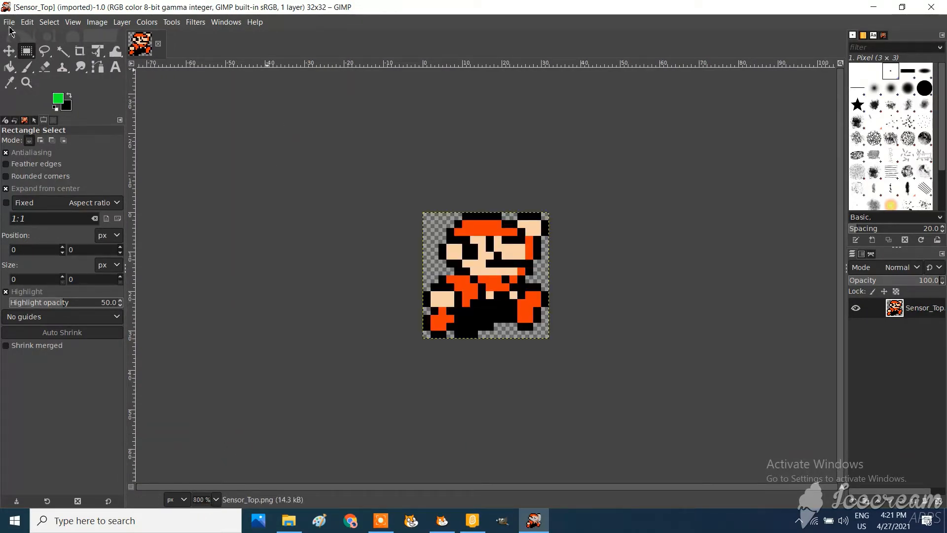
click(26, 83)
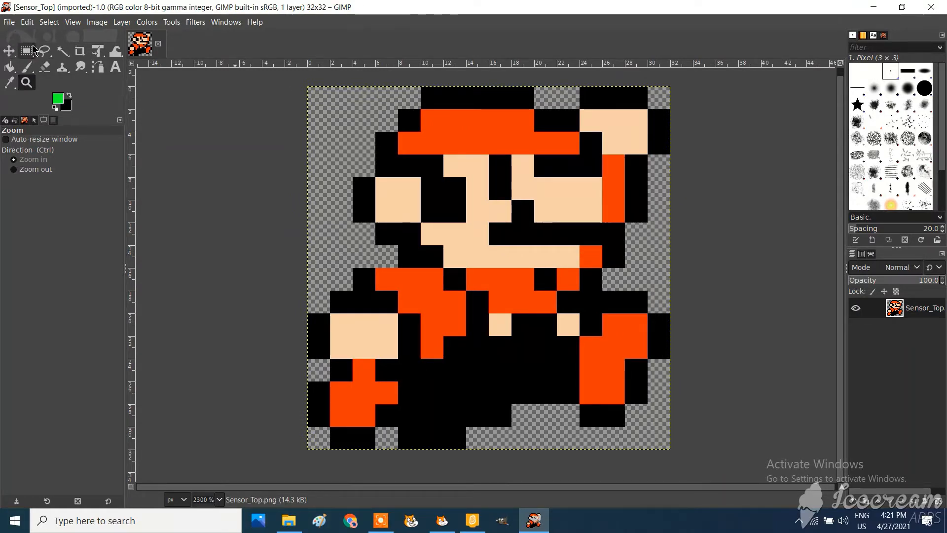
click(25, 51)
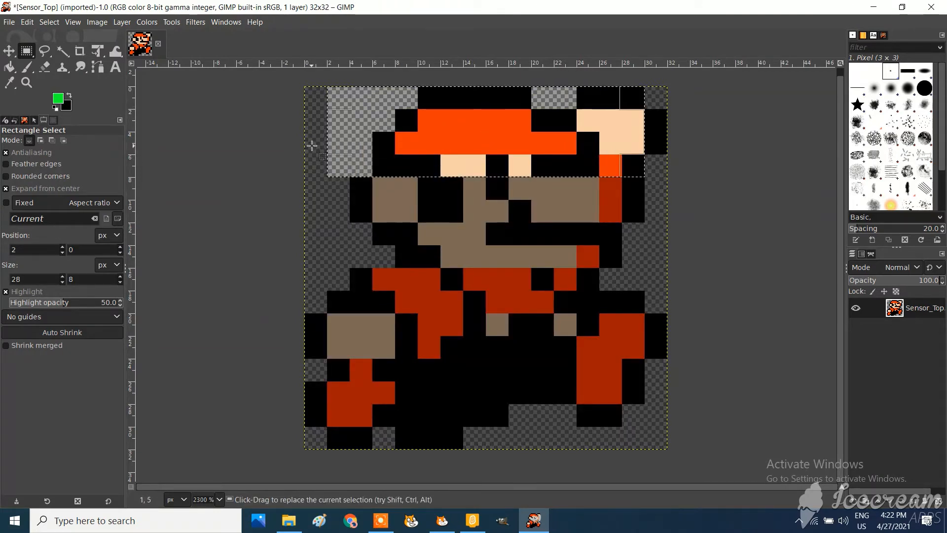
mouse_move(316, 136)
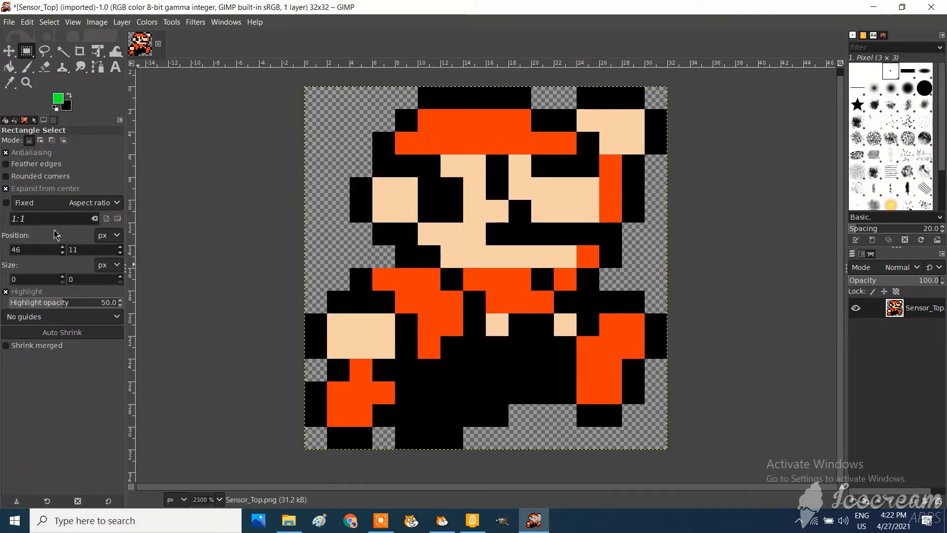
mouse_move(293, 130)
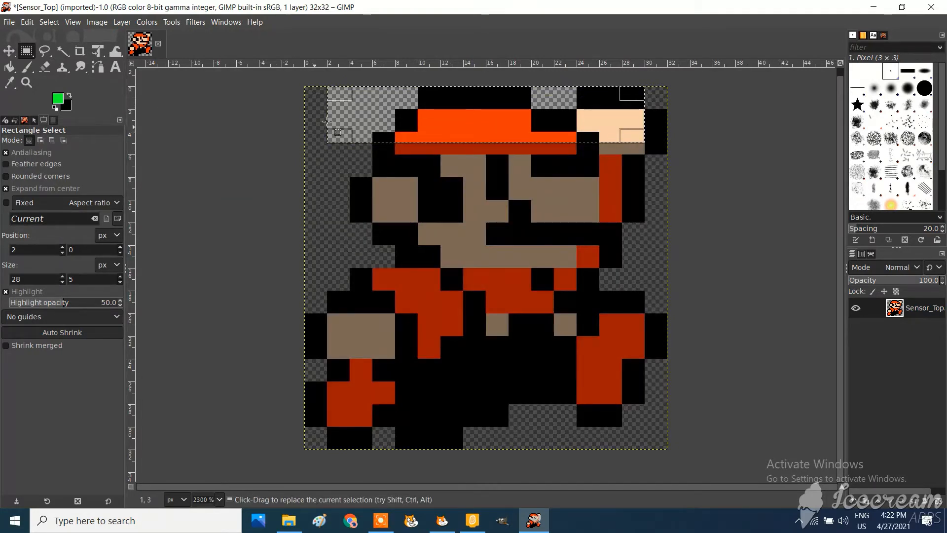
mouse_move(692, 192)
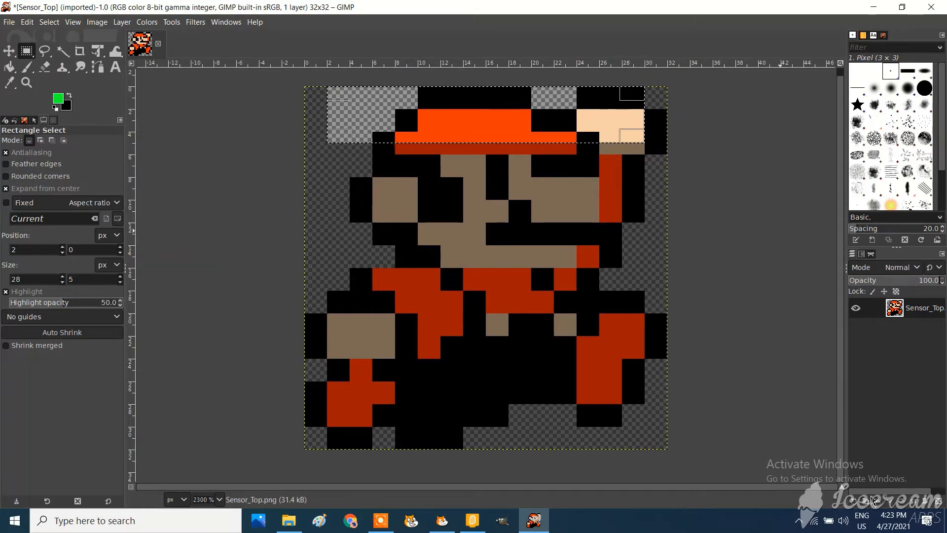
mouse_move(855, 499)
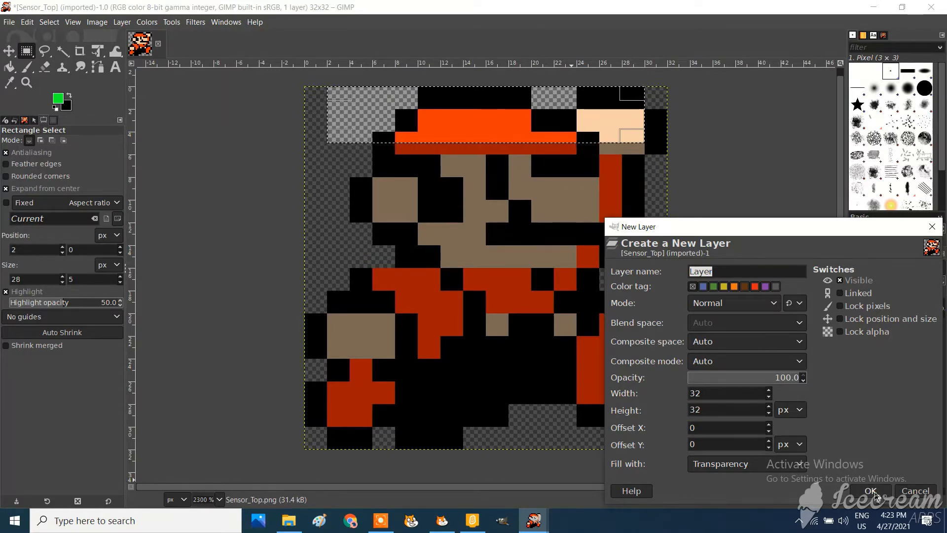
Create the new transparent layer for the green top strip
click(871, 490)
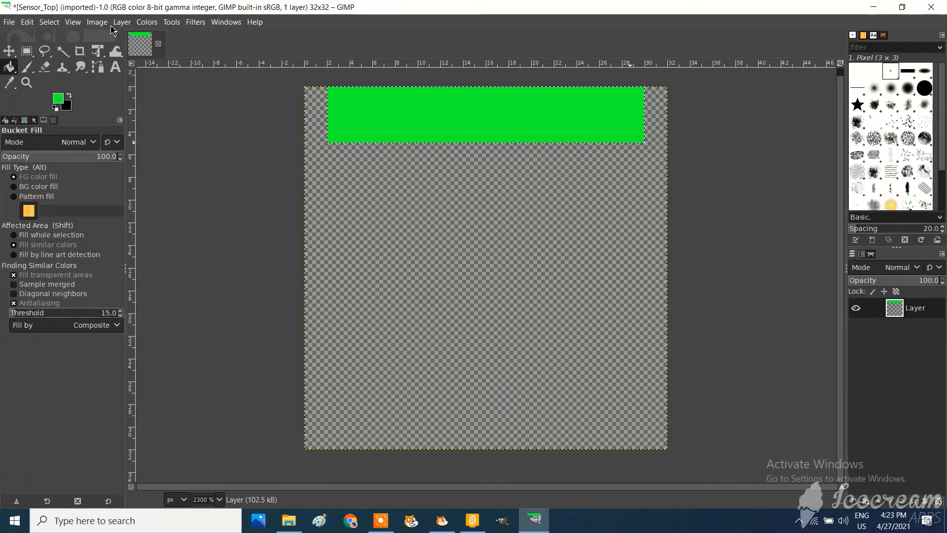
Widen the rectangular selection to the full 32-pixel width of the top strip
click(97, 22)
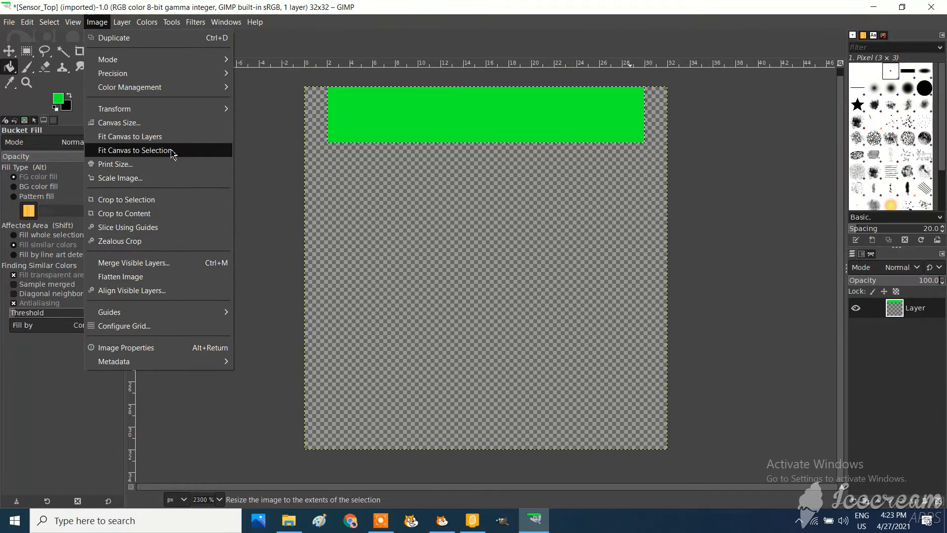
click(134, 150)
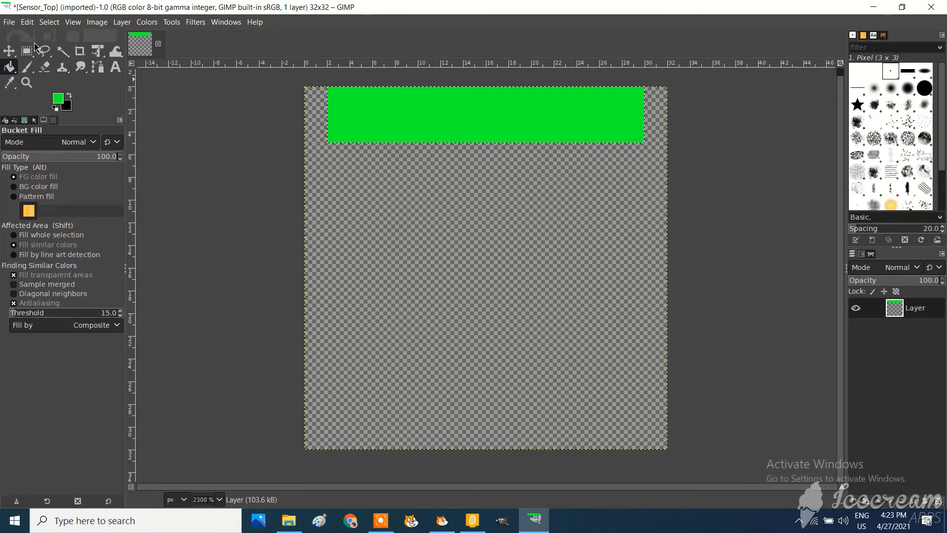
click(25, 50)
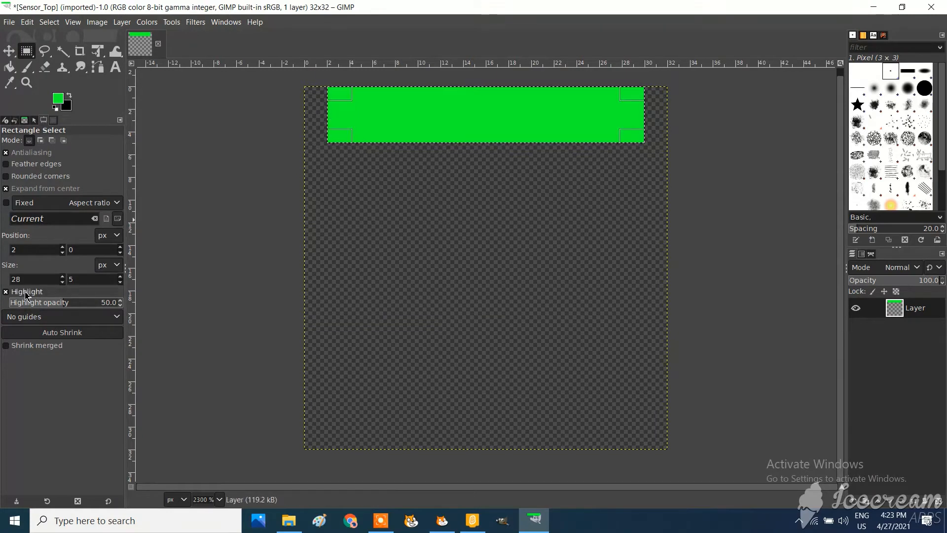
text(3)
text(-1)
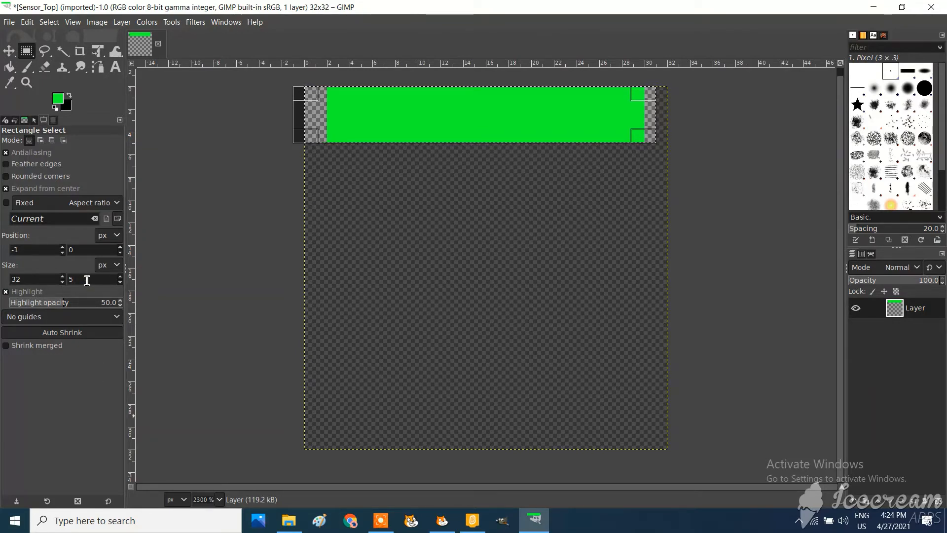
mouse_move(462, 112)
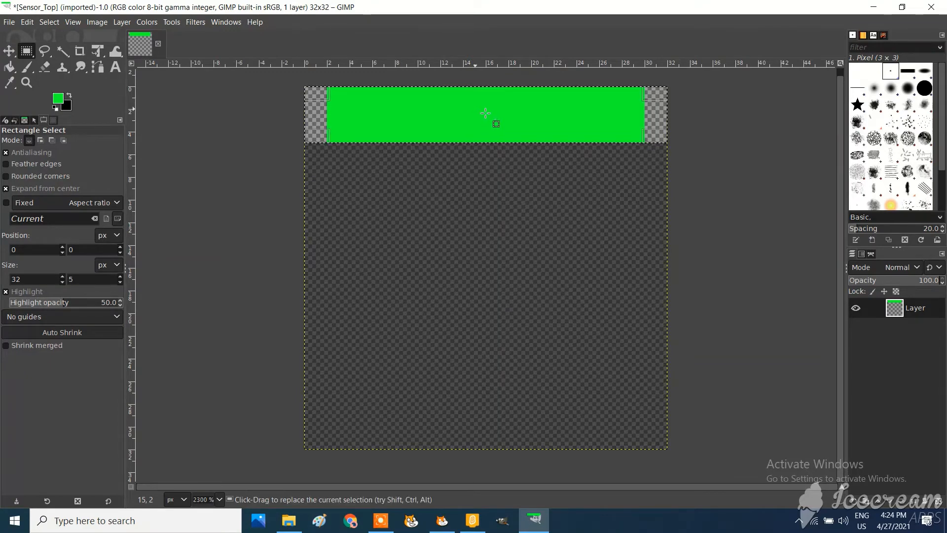
mouse_move(137, 5)
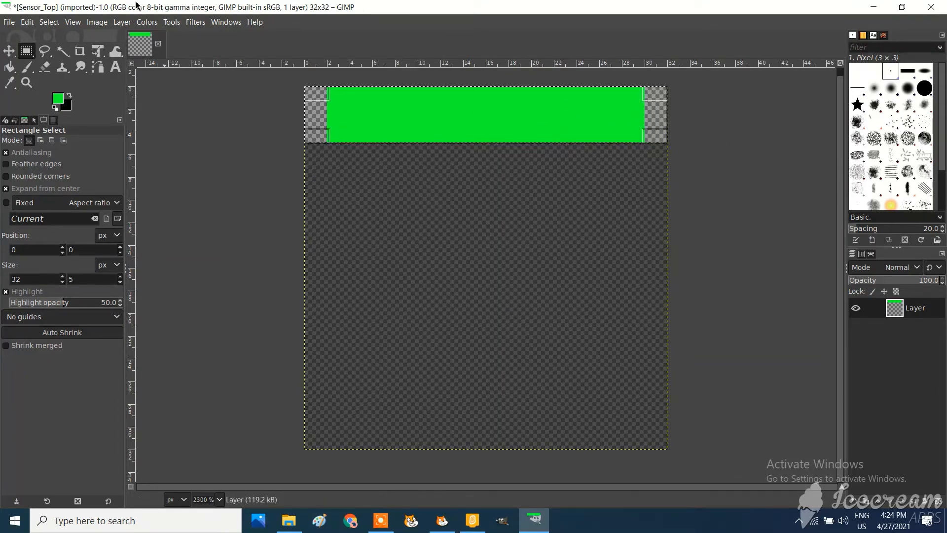
click(95, 21)
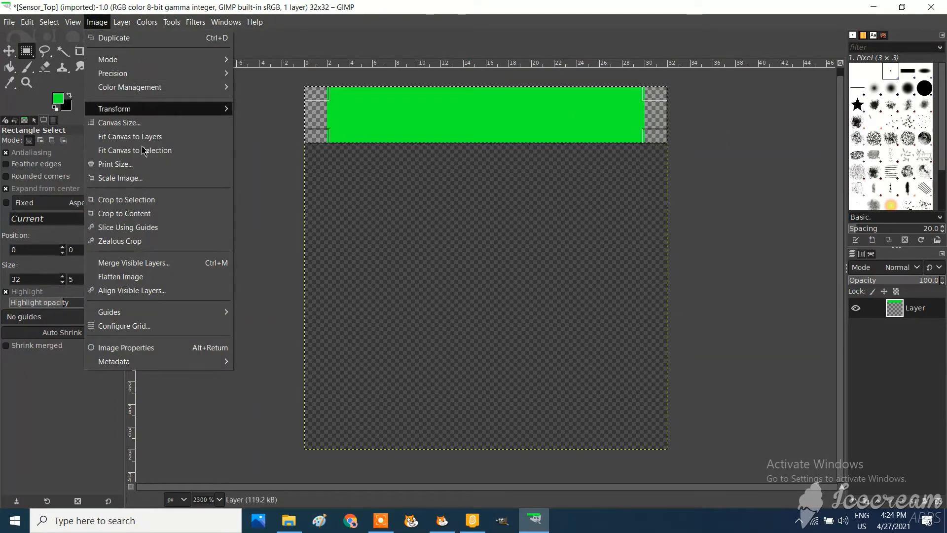
mouse_move(135, 150)
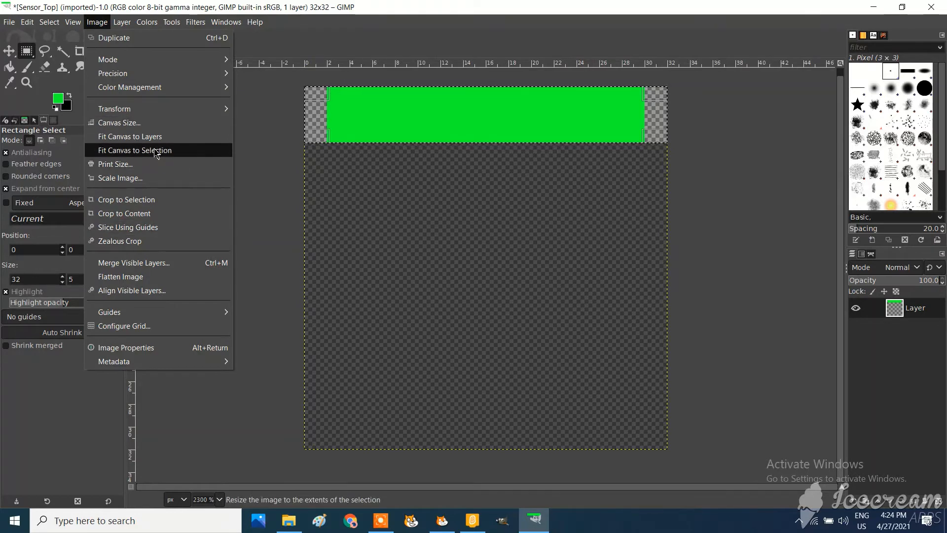
mouse_move(155, 154)
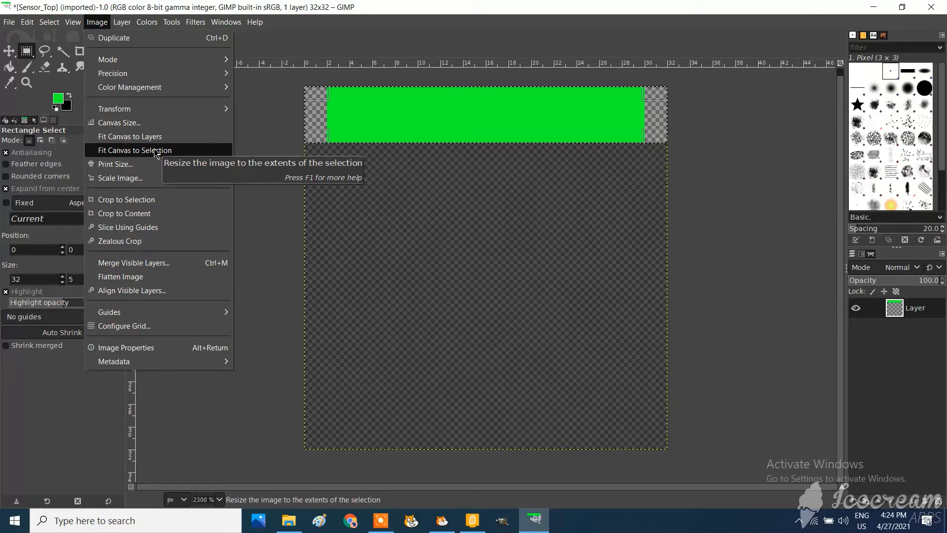
Trim the canvas to the green top strip and start exporting it as Sensor_Top.png
click(136, 150)
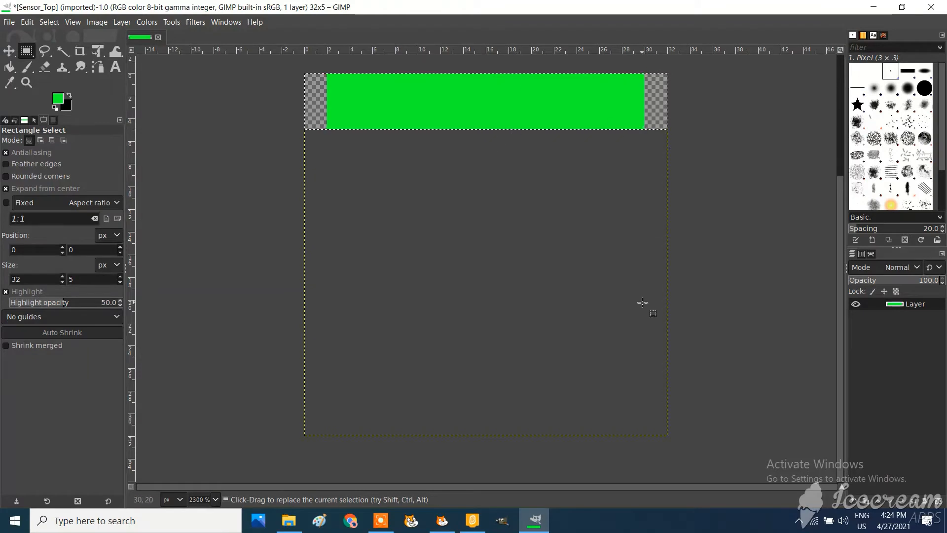
mouse_move(650, 316)
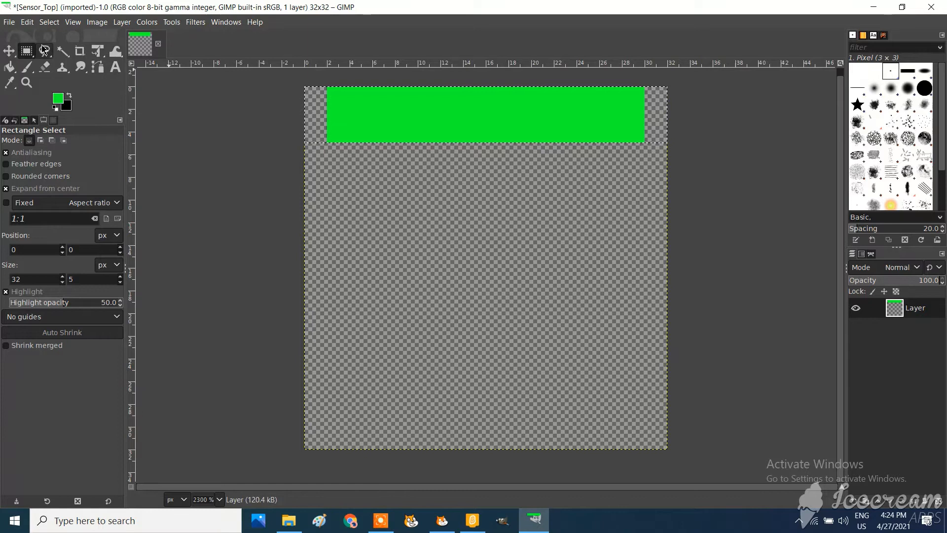
click(95, 23)
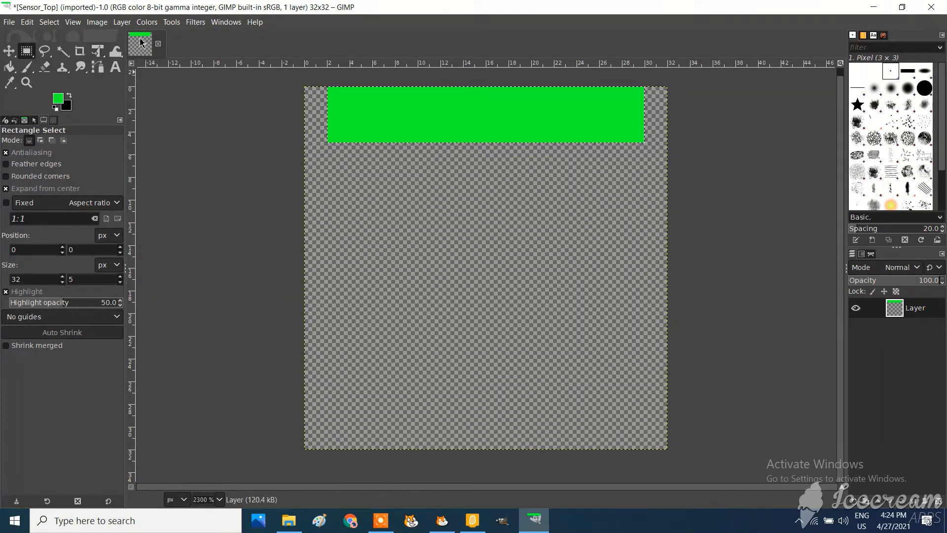
click(96, 21)
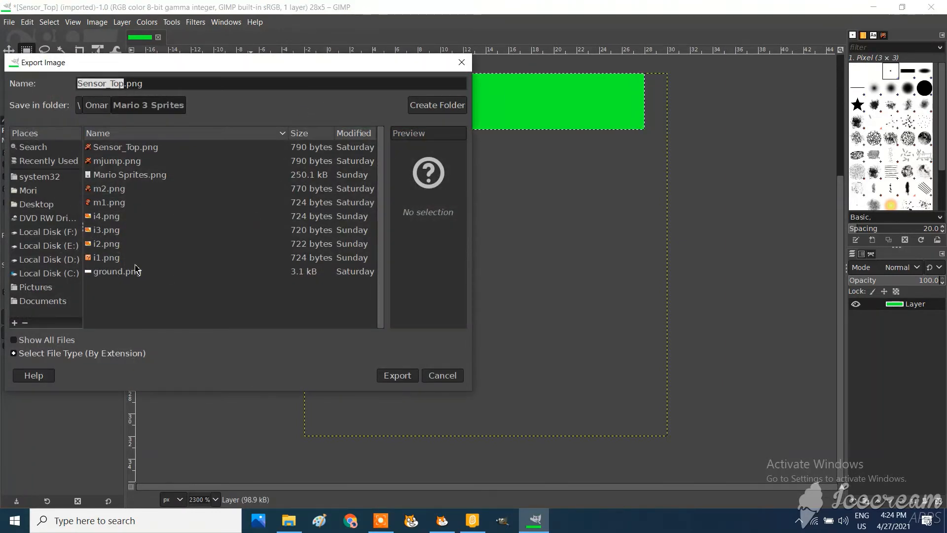
mouse_move(93, 189)
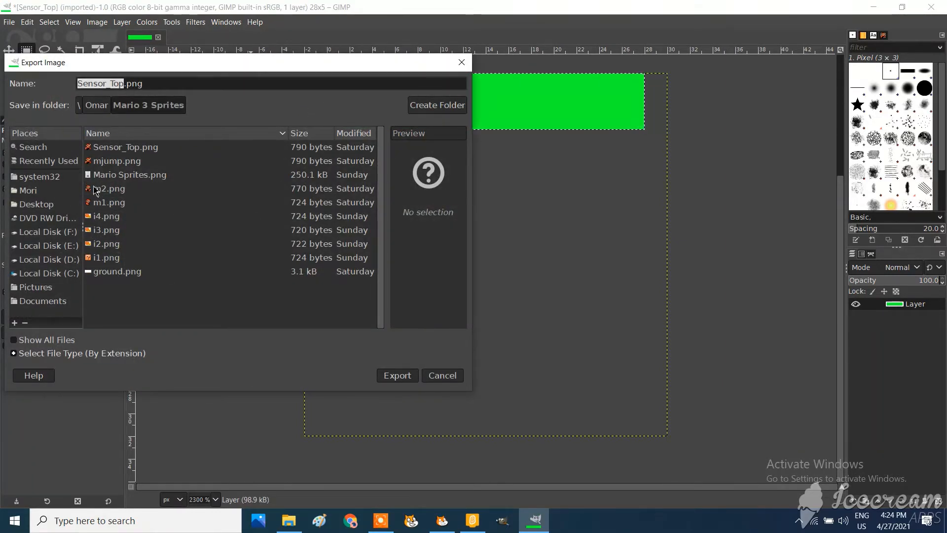
Export over the existing Sensor_Top.png with default PNG settings
click(125, 147)
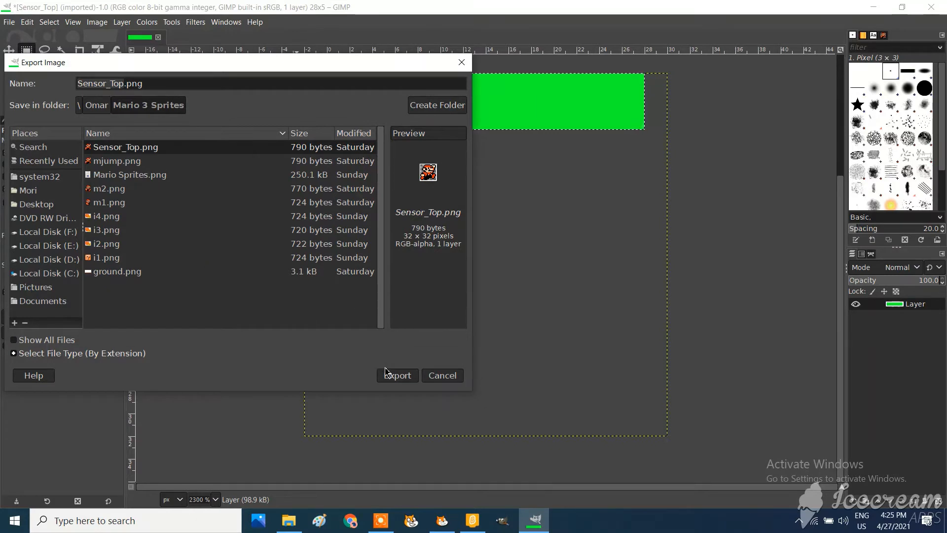
click(397, 375)
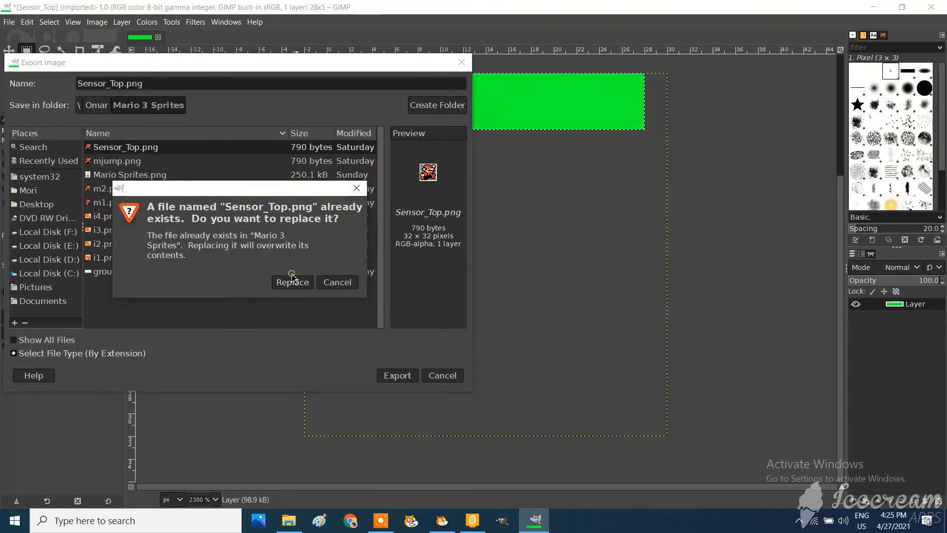
click(293, 283)
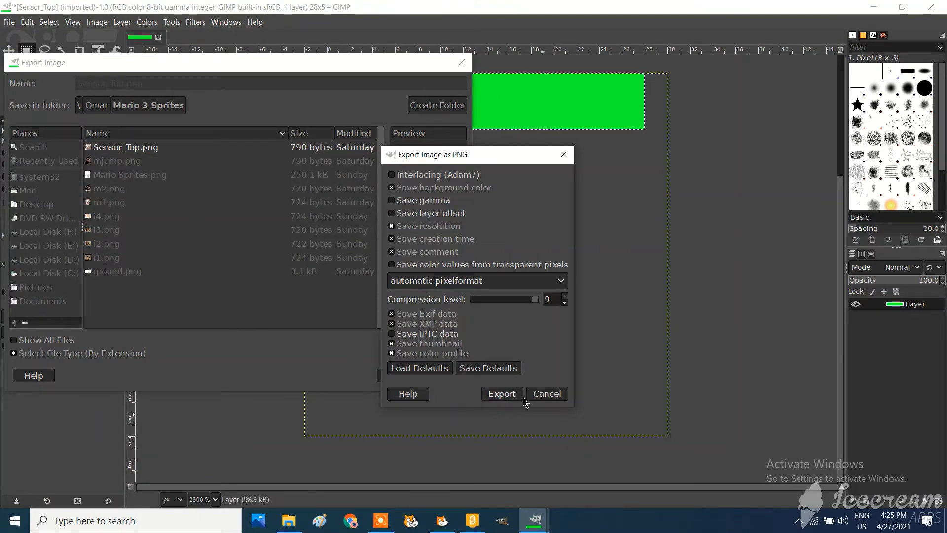
click(501, 393)
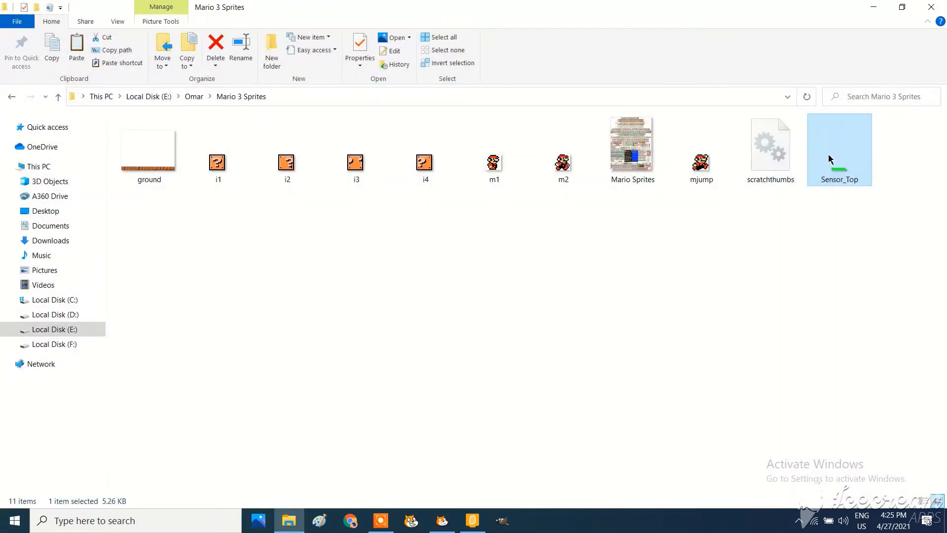
double_click(838, 149)
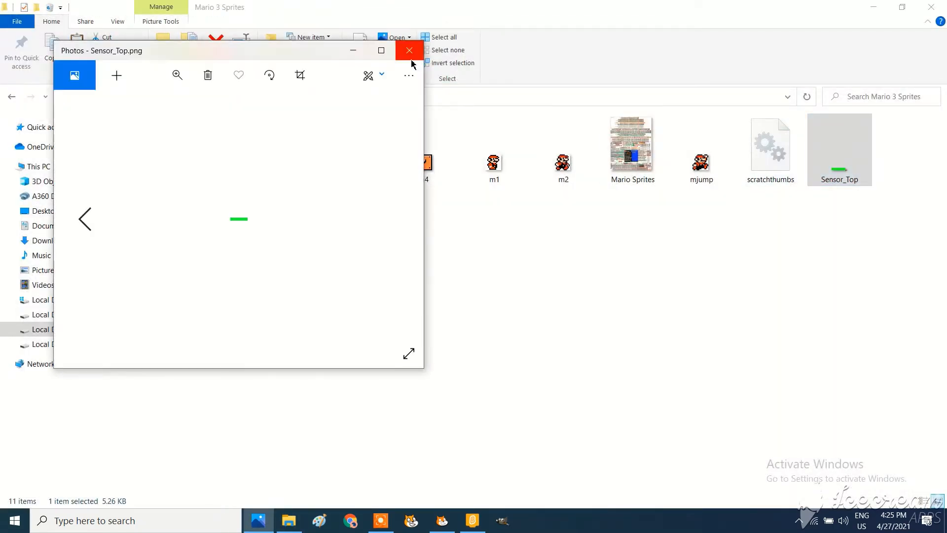
click(381, 50)
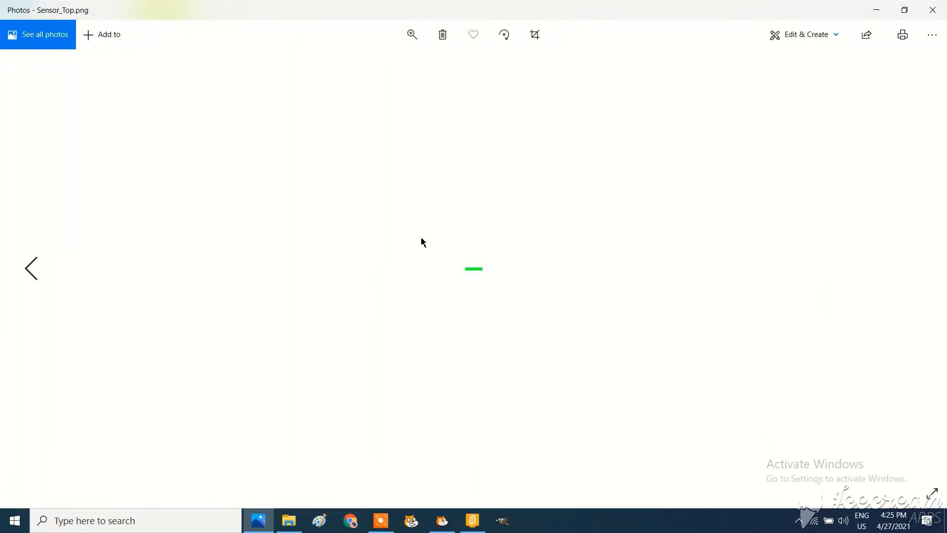
click(413, 35)
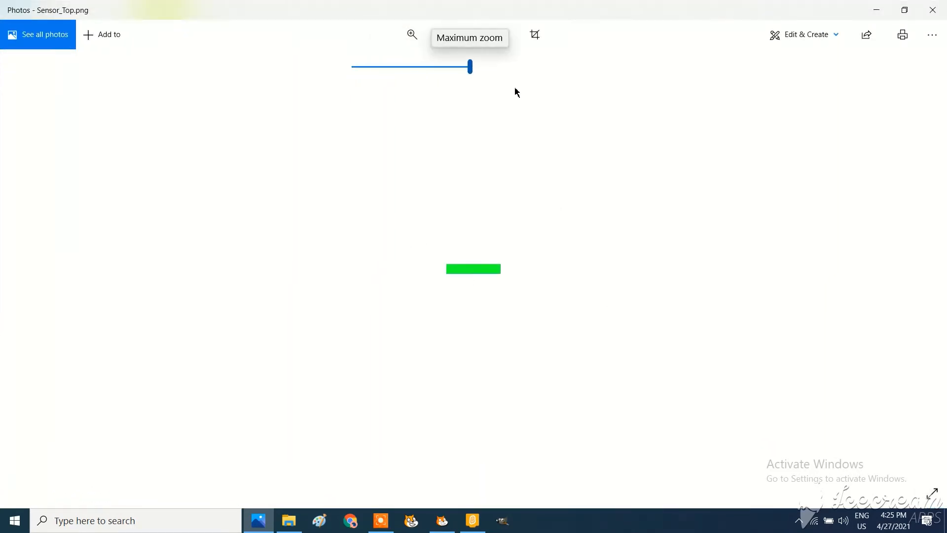
click(290, 520)
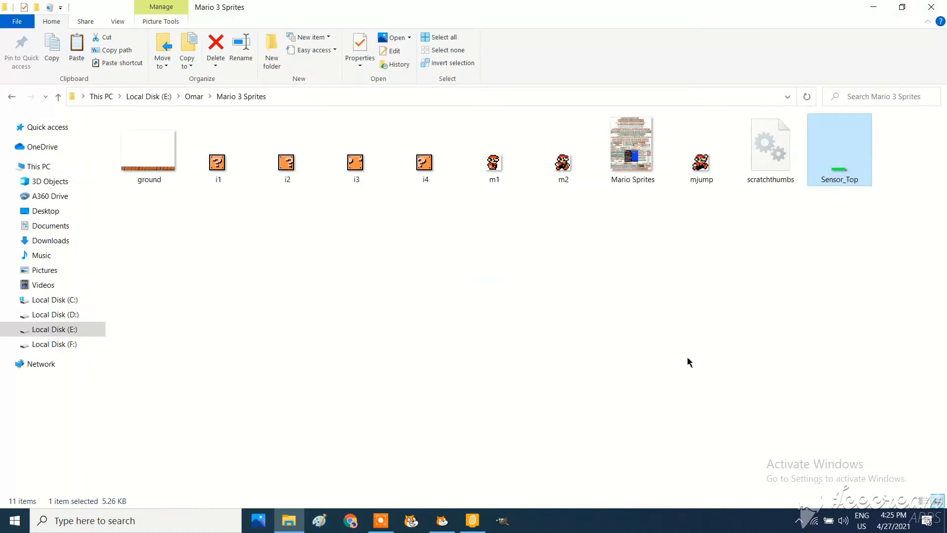
Delete the old Sensor_top sprite from the Scratch Mario project
click(473, 520)
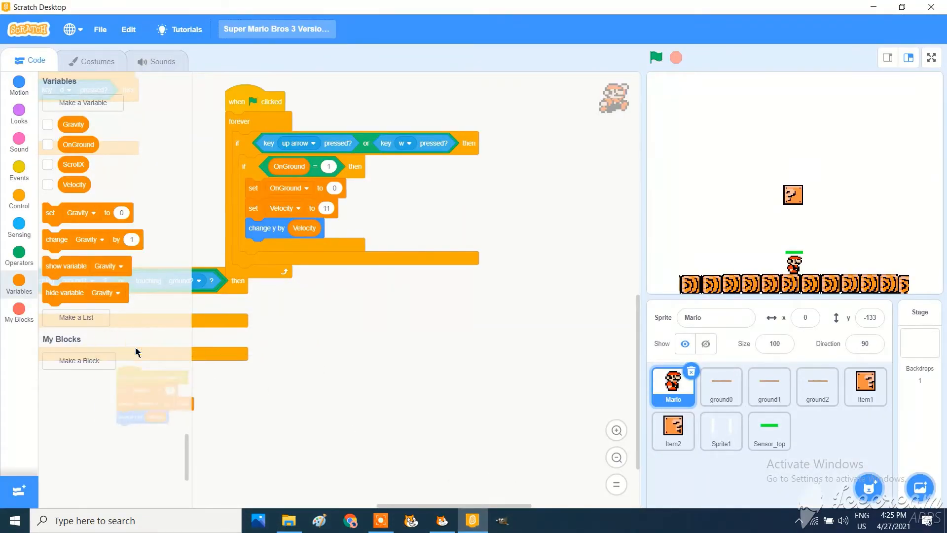
click(768, 432)
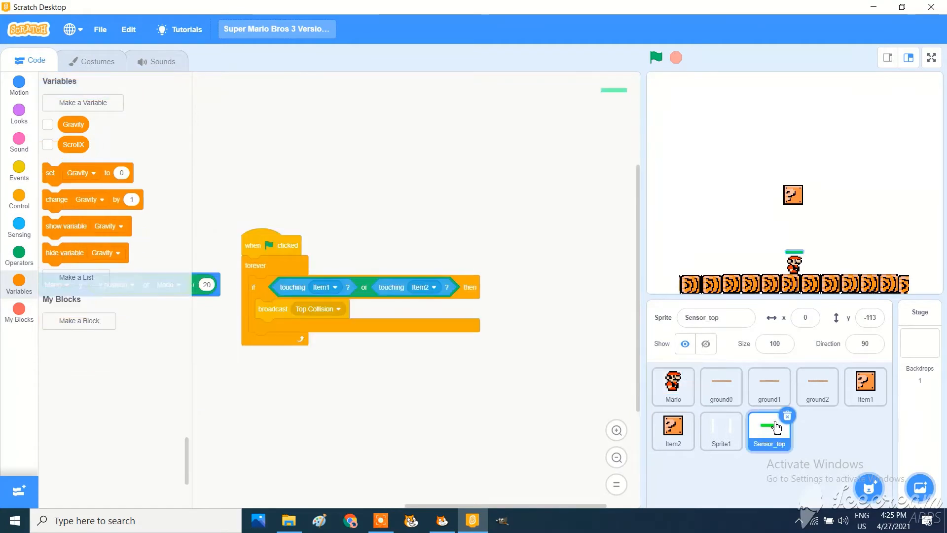
click(720, 431)
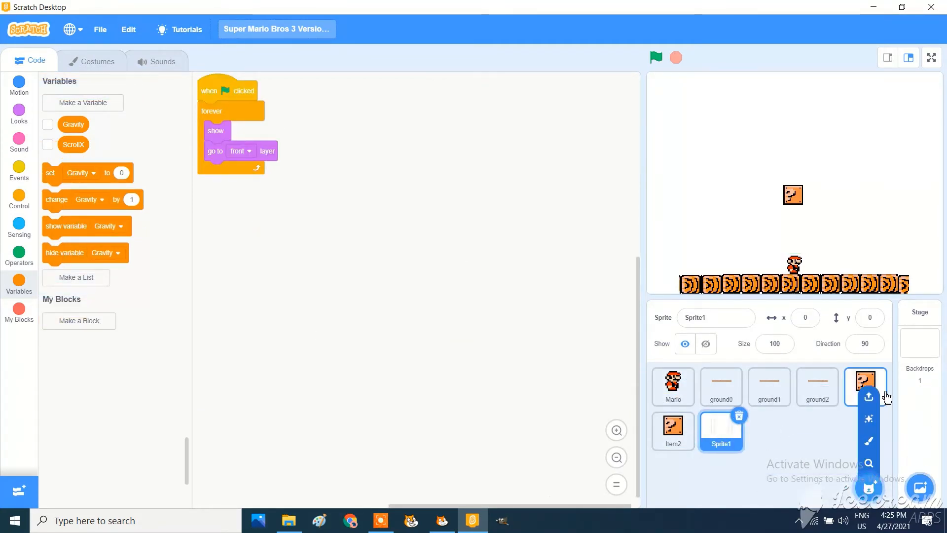
Upload the Sensor_Top image as a new sprite
click(868, 397)
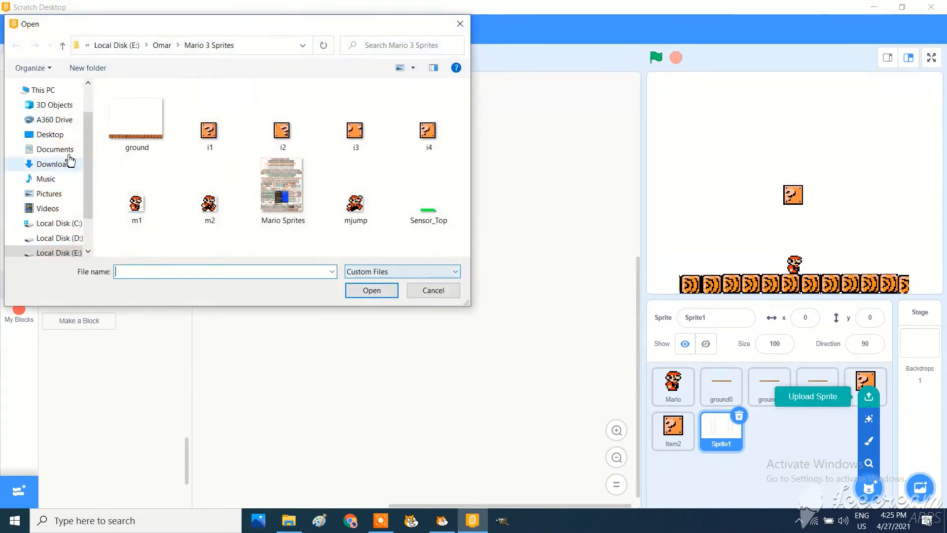
click(429, 190)
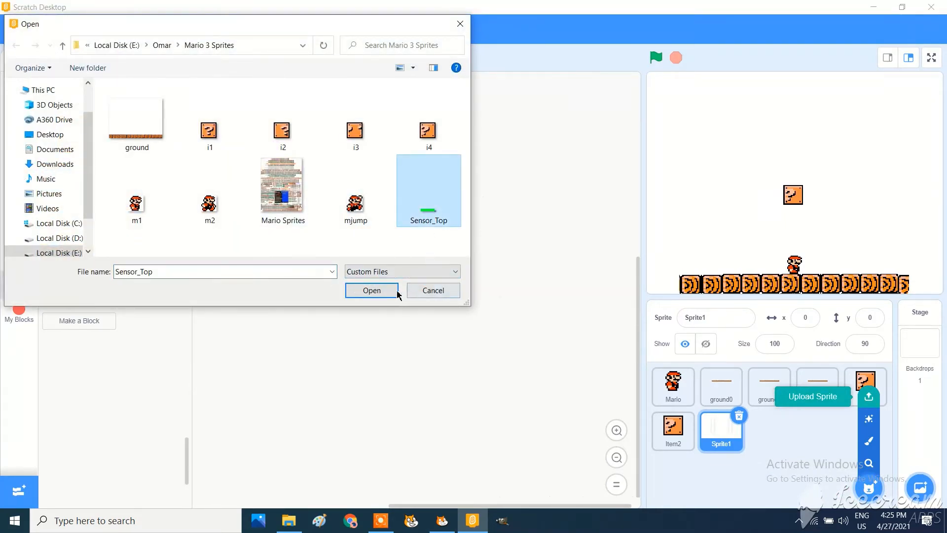
click(372, 290)
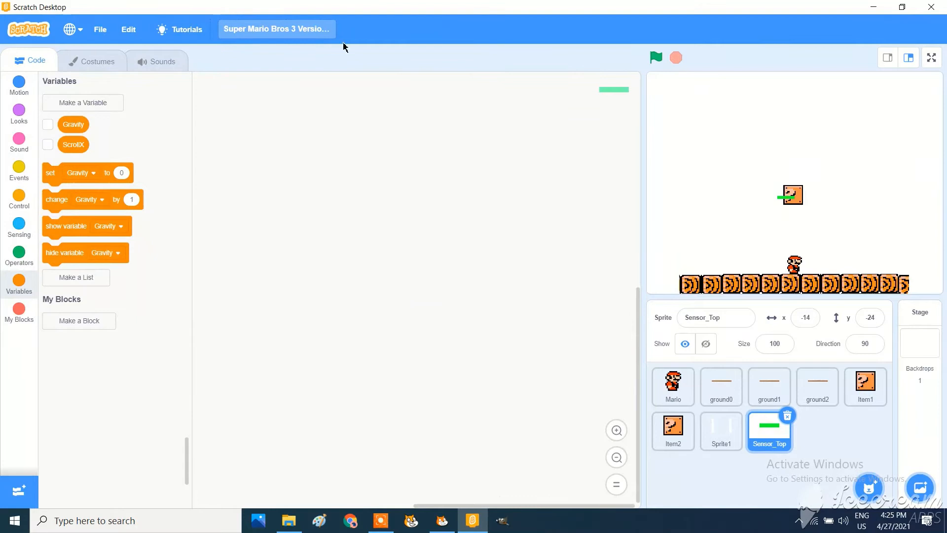
mouse_move(465, 366)
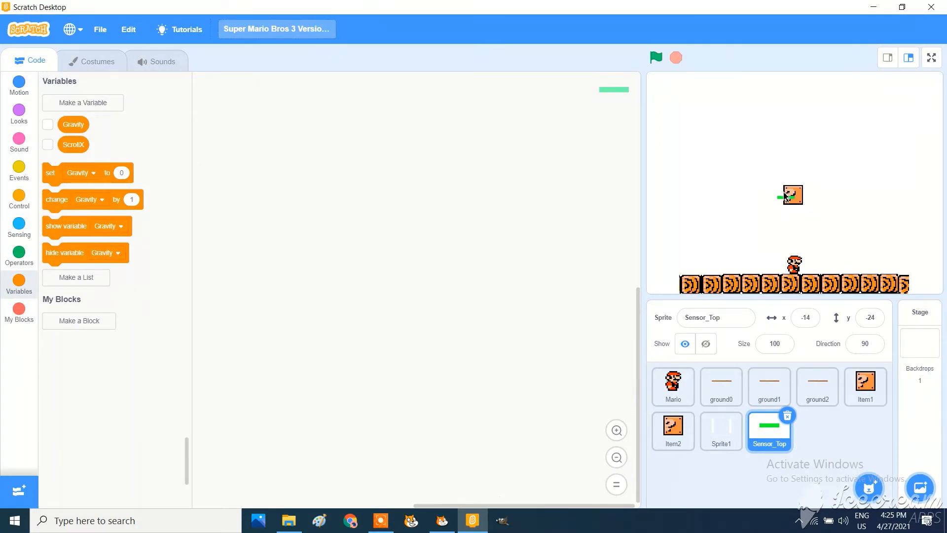
mouse_move(481, 209)
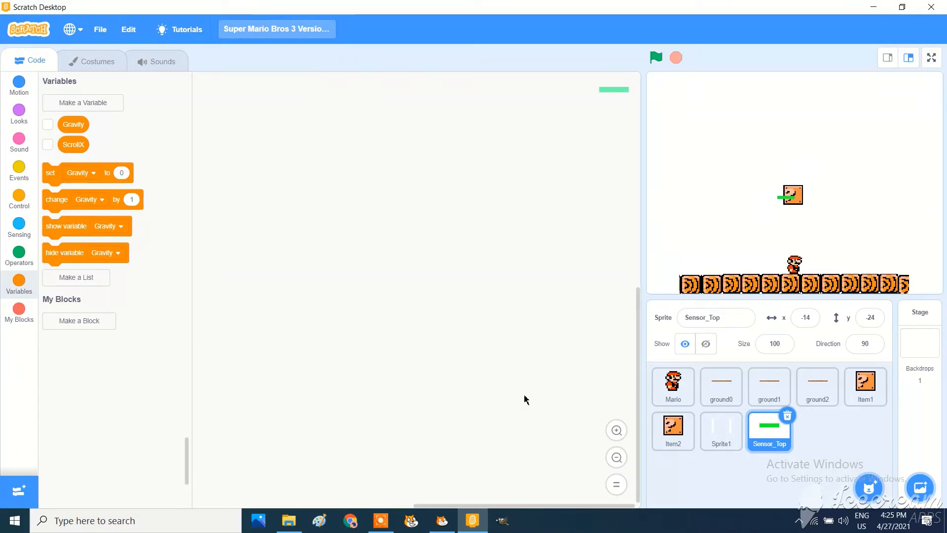
Build a green-flag forever script with a go-to x/y block for Sensor_Top
click(19, 171)
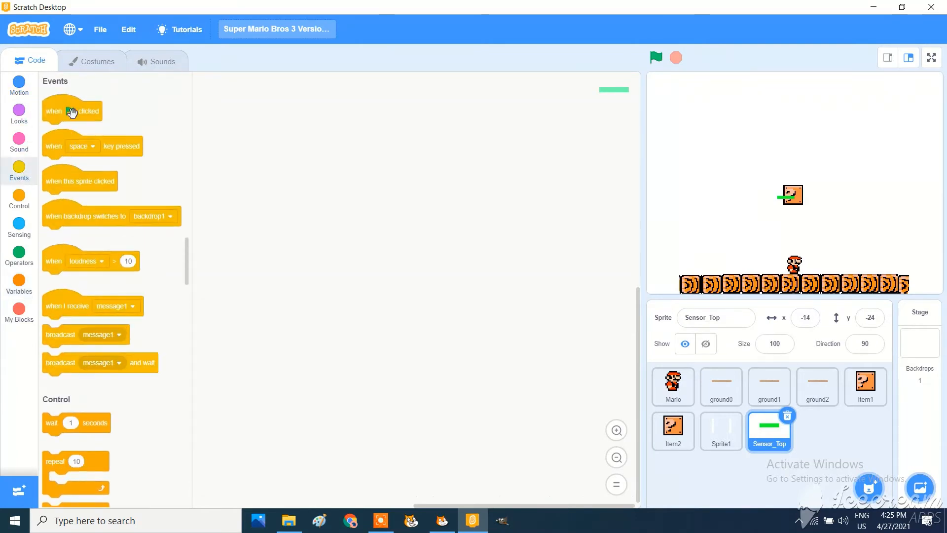
drag(72, 111, 235, 107)
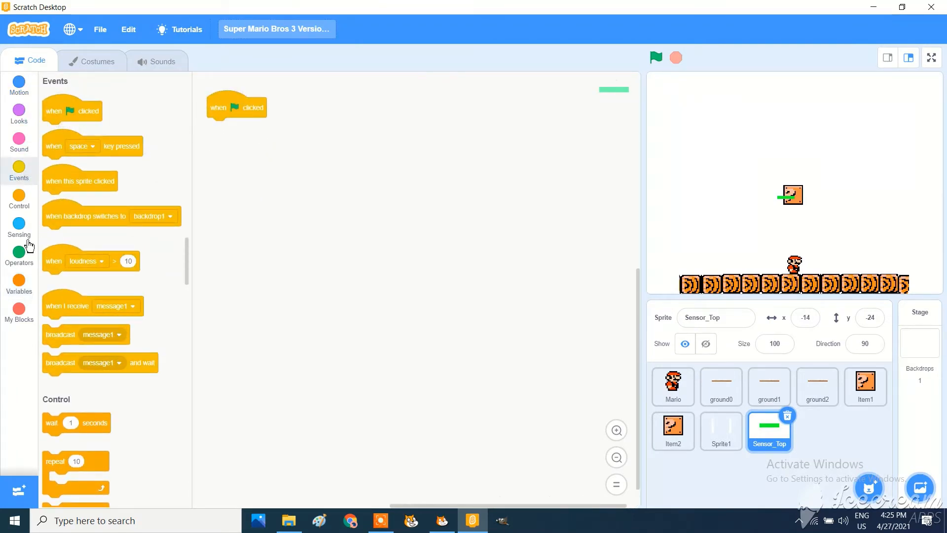
click(19, 199)
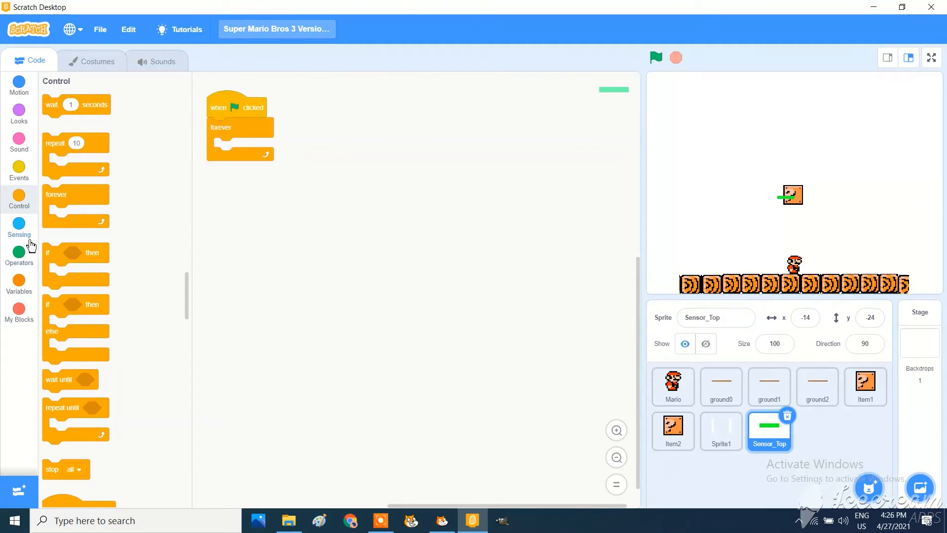
click(19, 85)
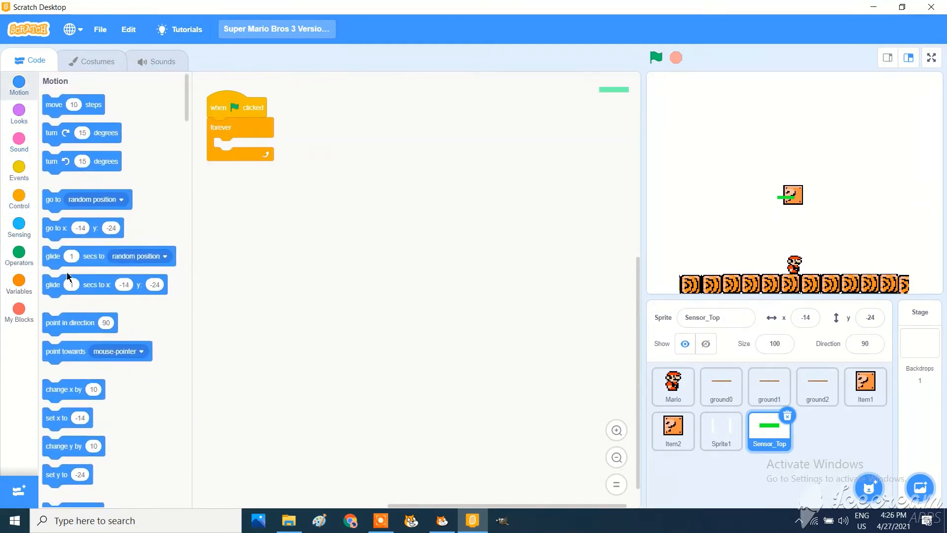
drag(83, 228, 252, 147)
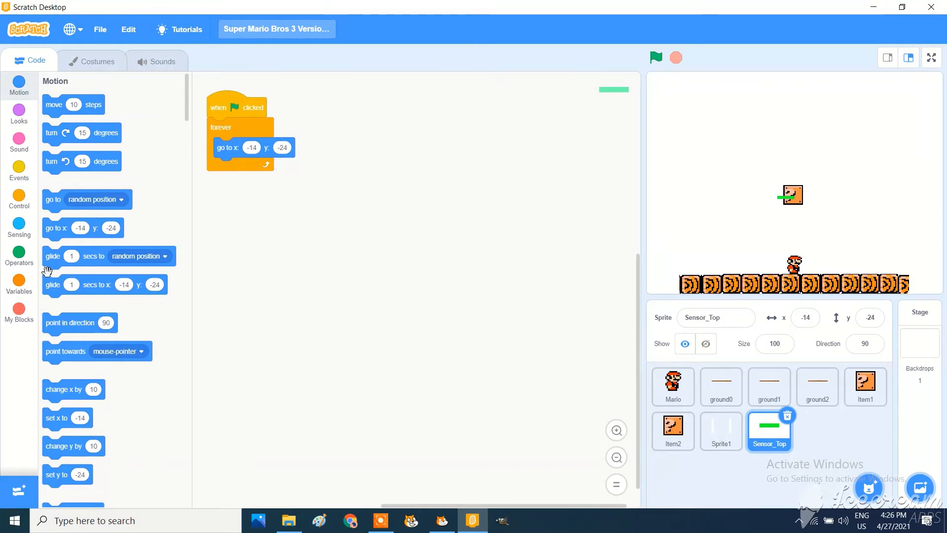
mouse_move(14, 313)
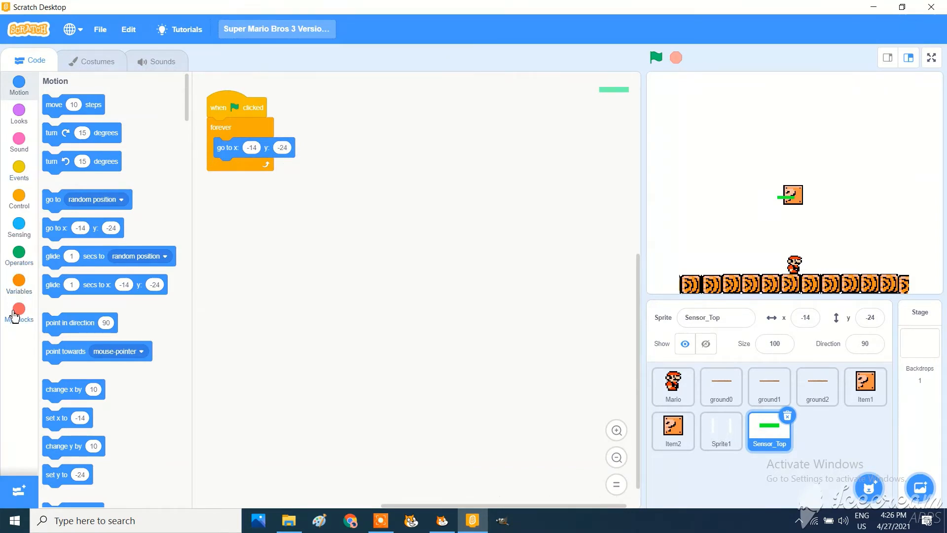
click(18, 198)
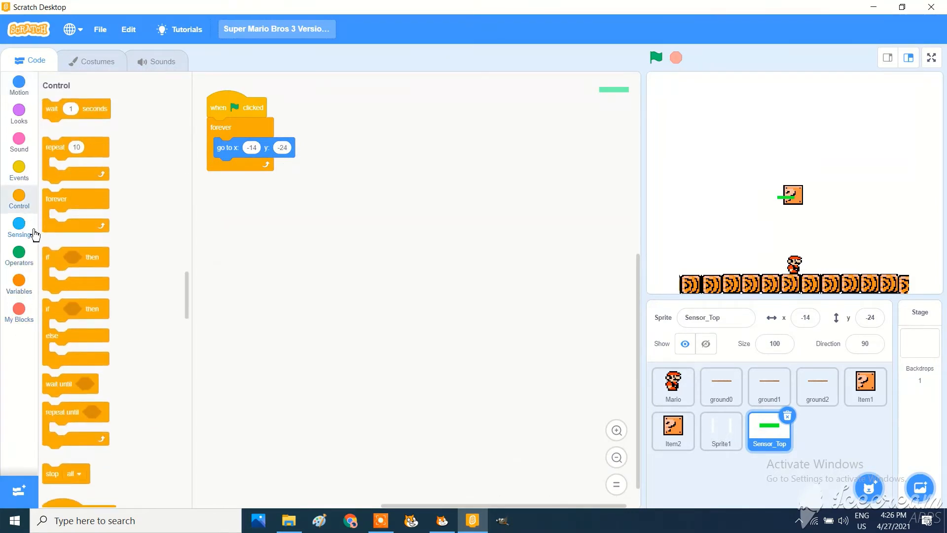
Set go-to x to Mario's x position and y to Mario's y position + 20
click(19, 227)
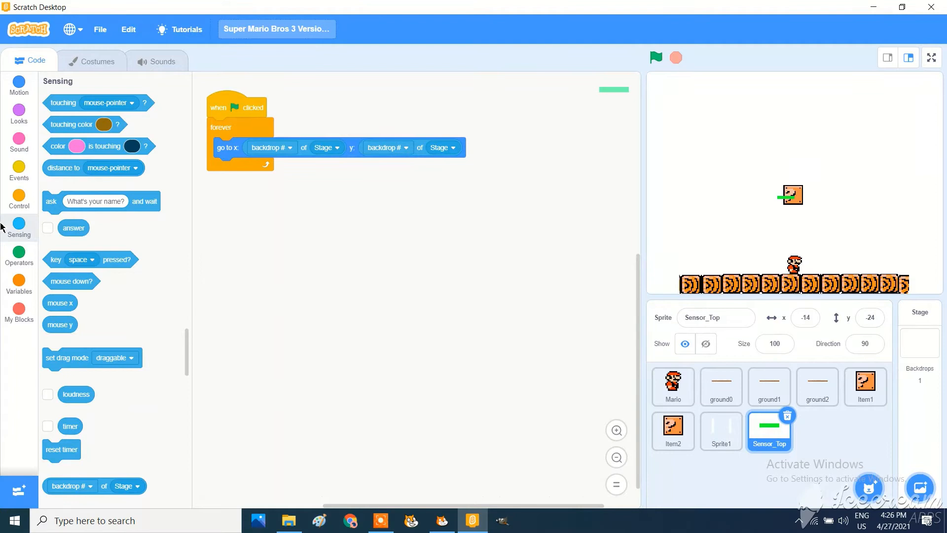
click(19, 254)
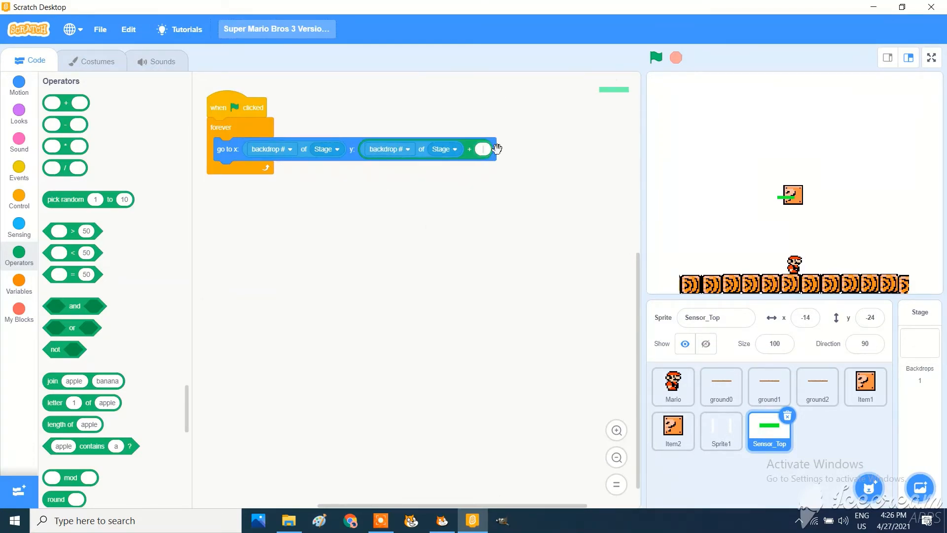
text(20)
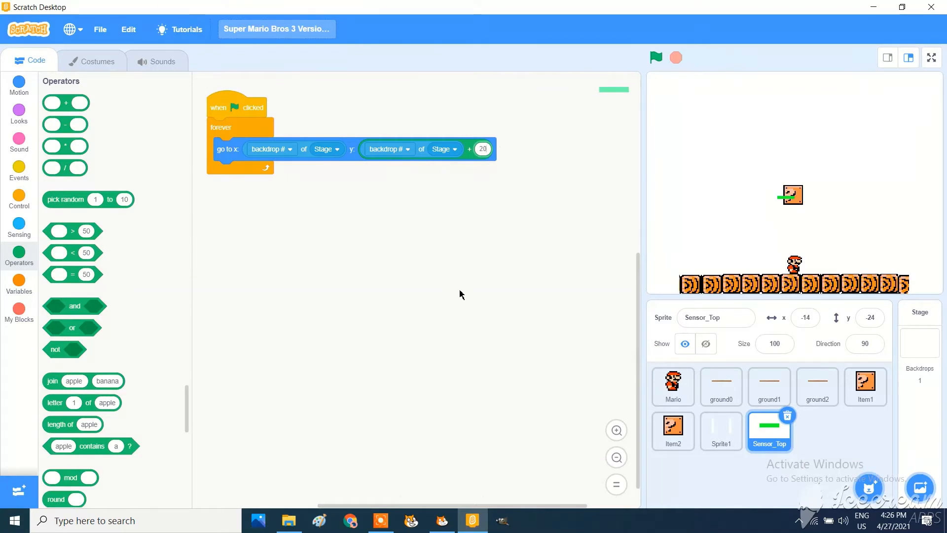
click(445, 149)
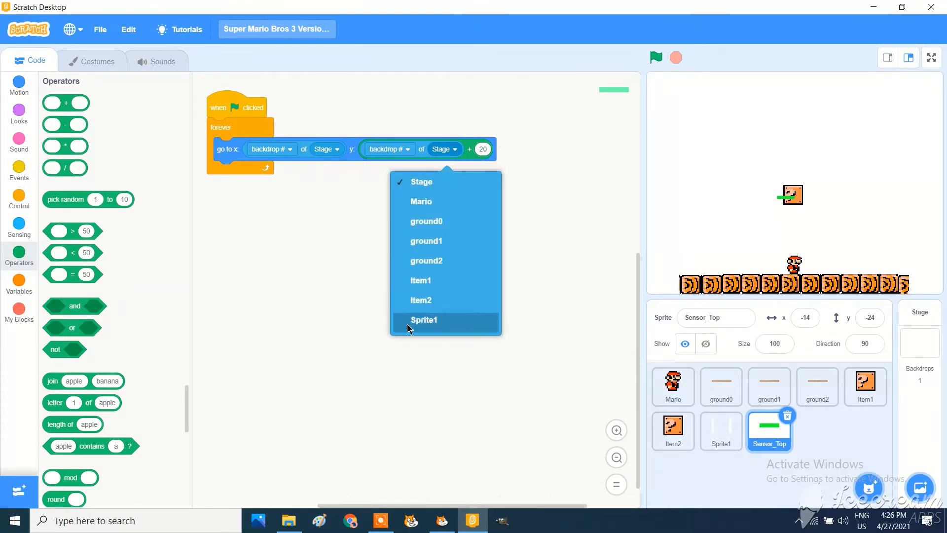
click(421, 202)
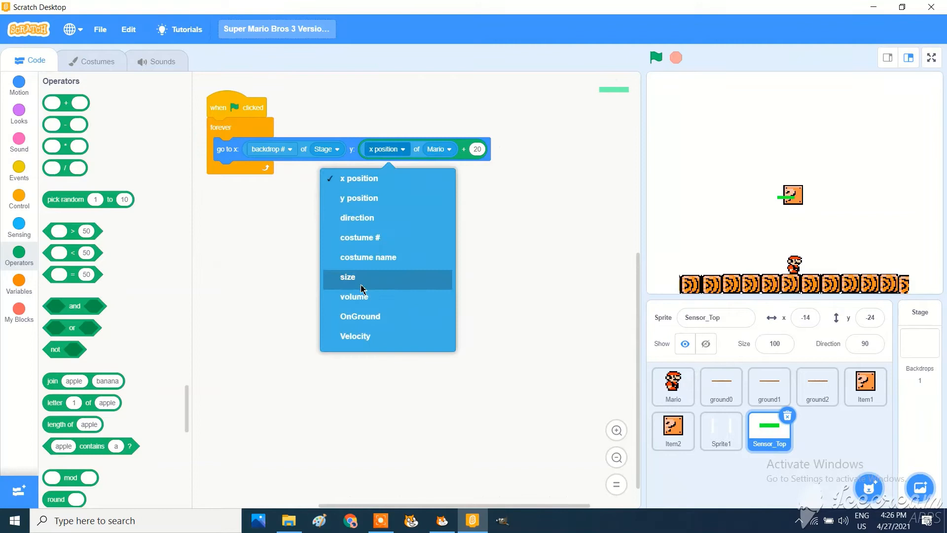
click(359, 198)
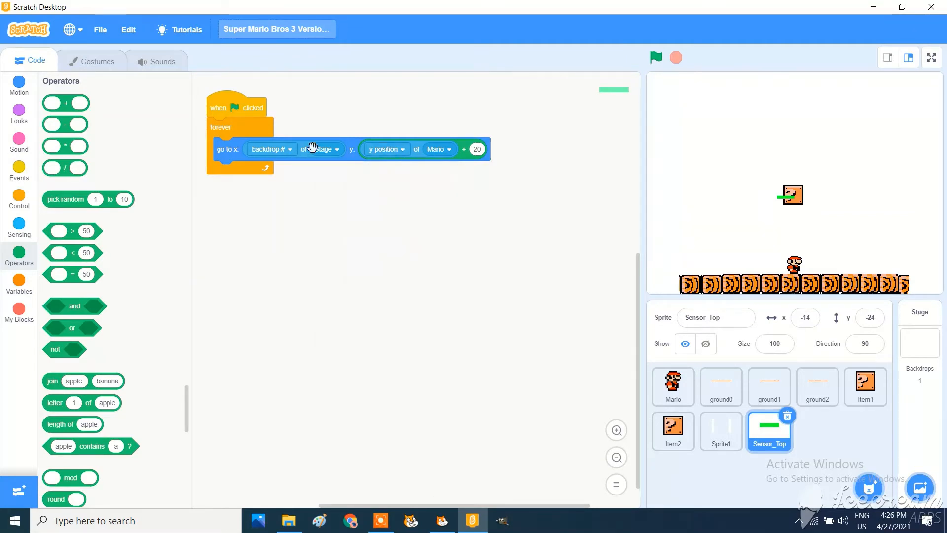
click(268, 149)
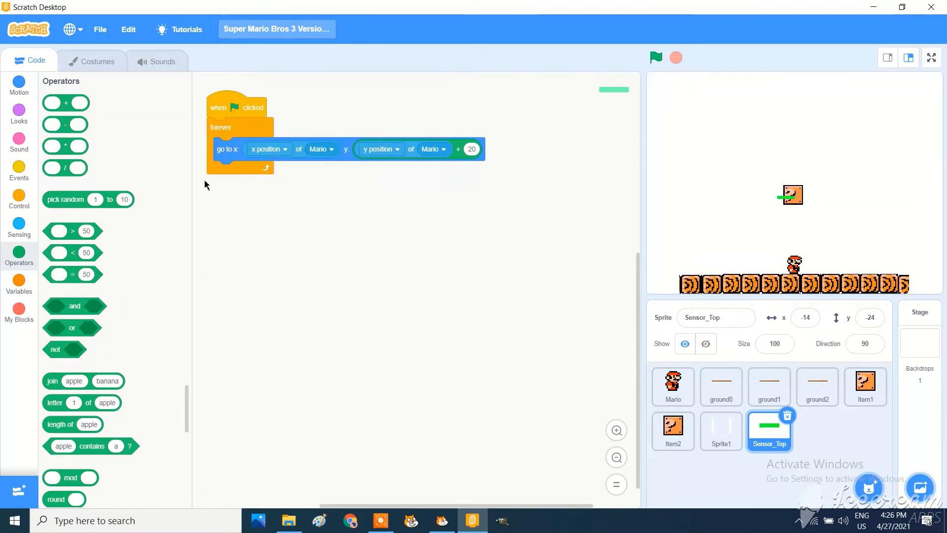
mouse_move(749, 37)
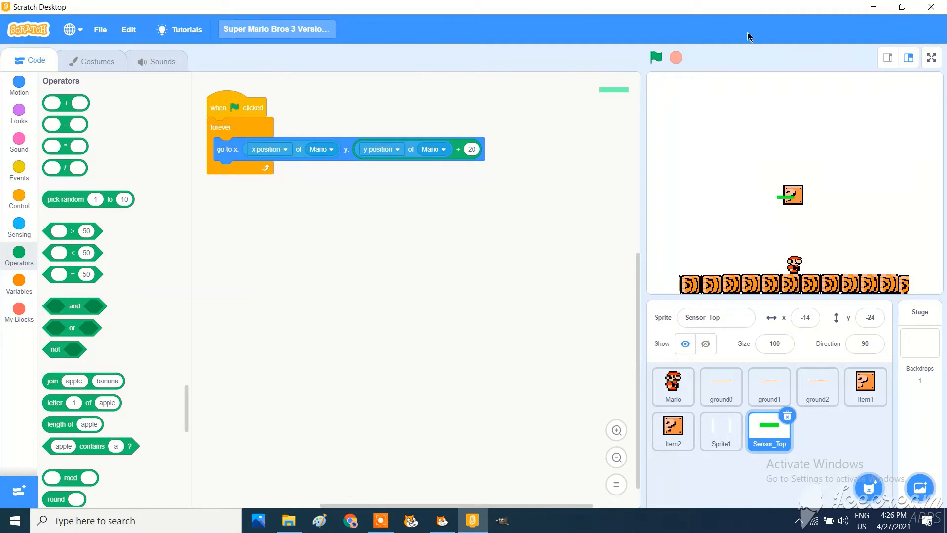
click(655, 57)
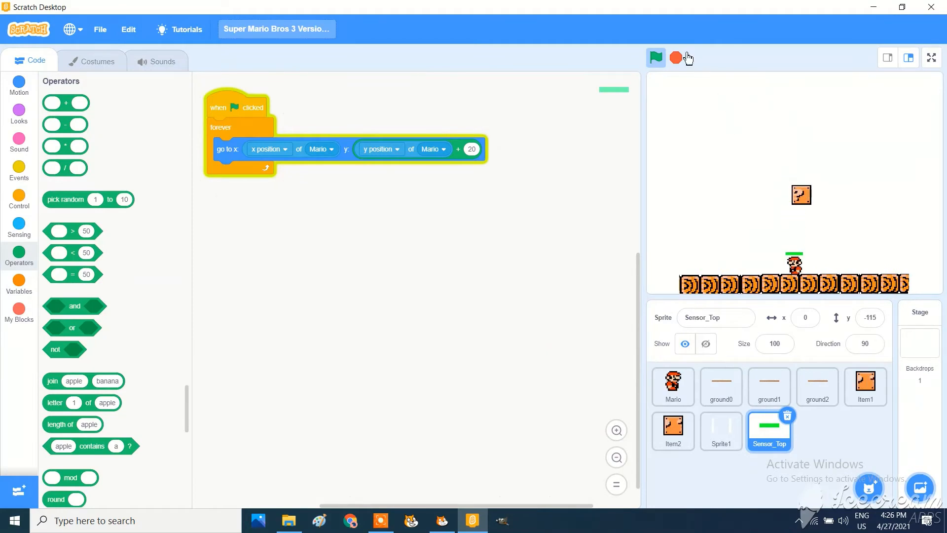
Run the game to see the sensor bar ride above Mario, then stop it
click(656, 58)
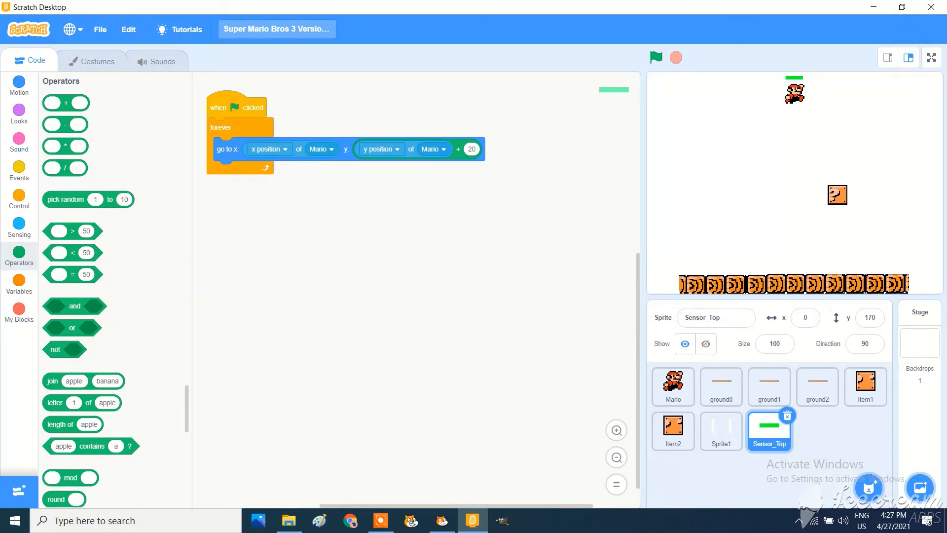
Start a second Sensor_Top green-flag script with a forever loop and an if holding an or condition
click(19, 171)
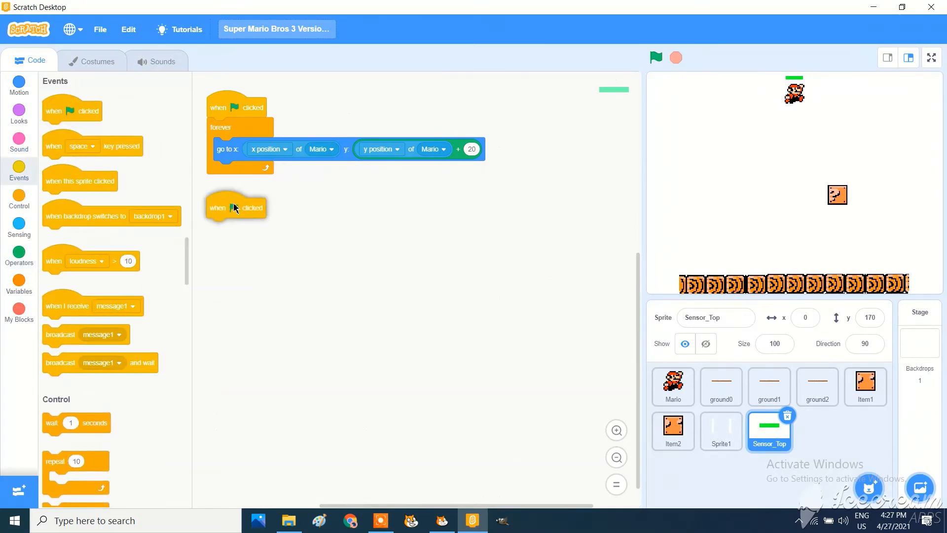
drag(236, 207, 265, 277)
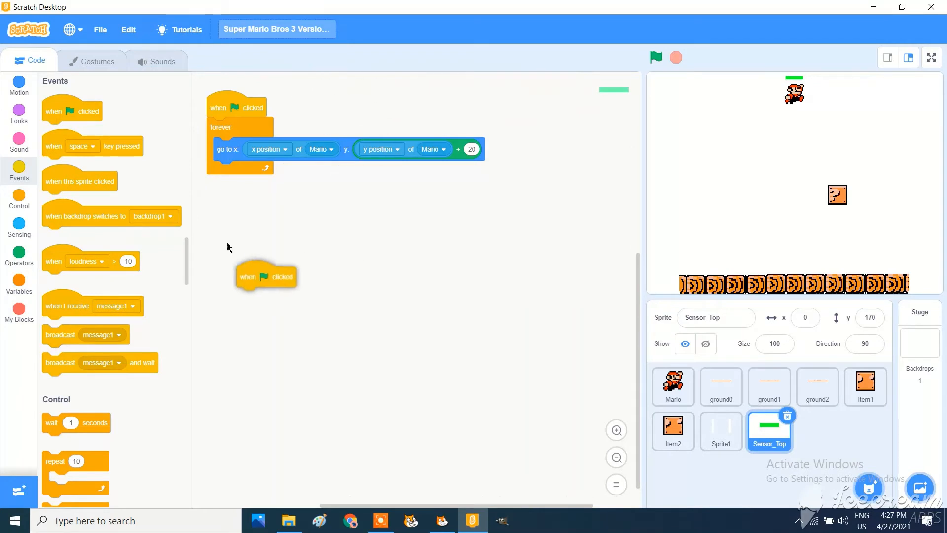
drag(265, 276, 238, 200)
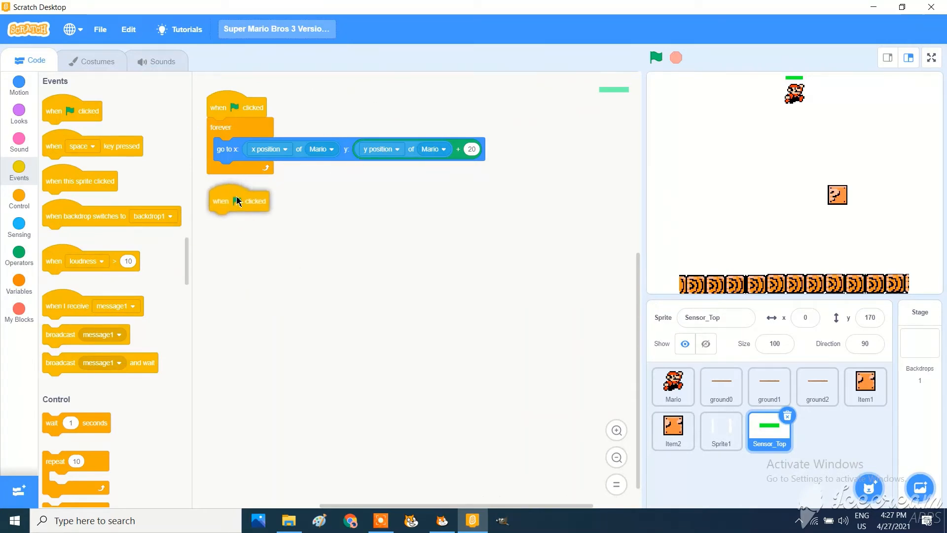
click(18, 199)
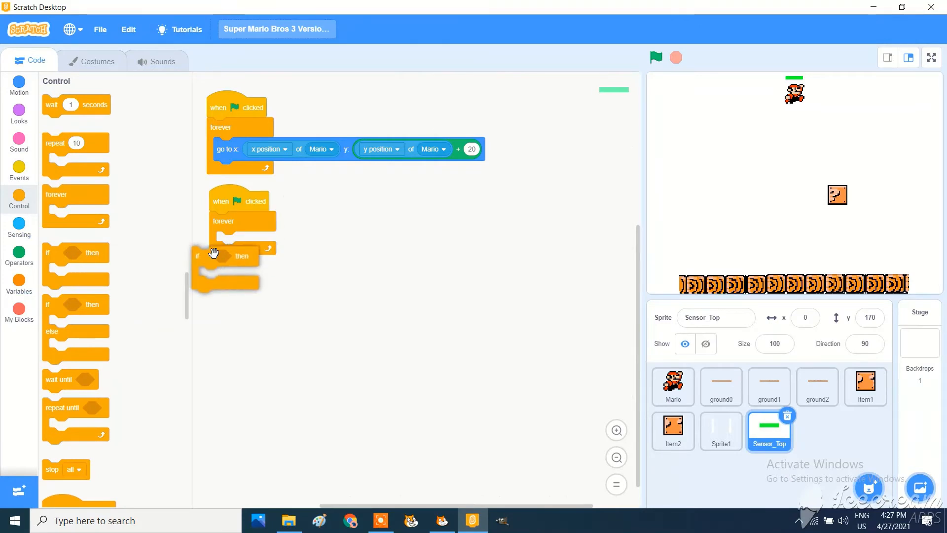
click(19, 254)
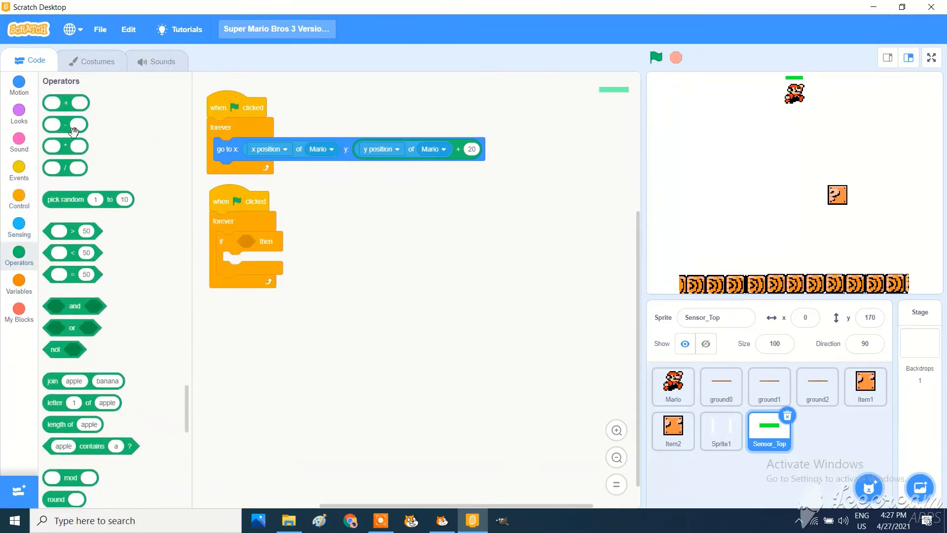
drag(72, 327, 260, 240)
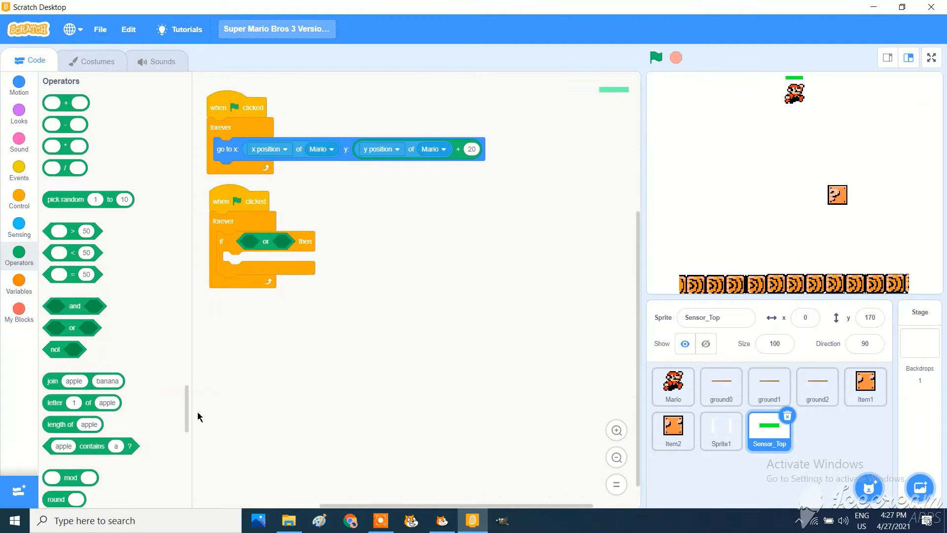
Fill the or condition with touching Item1 and touching Item2 checks
click(19, 224)
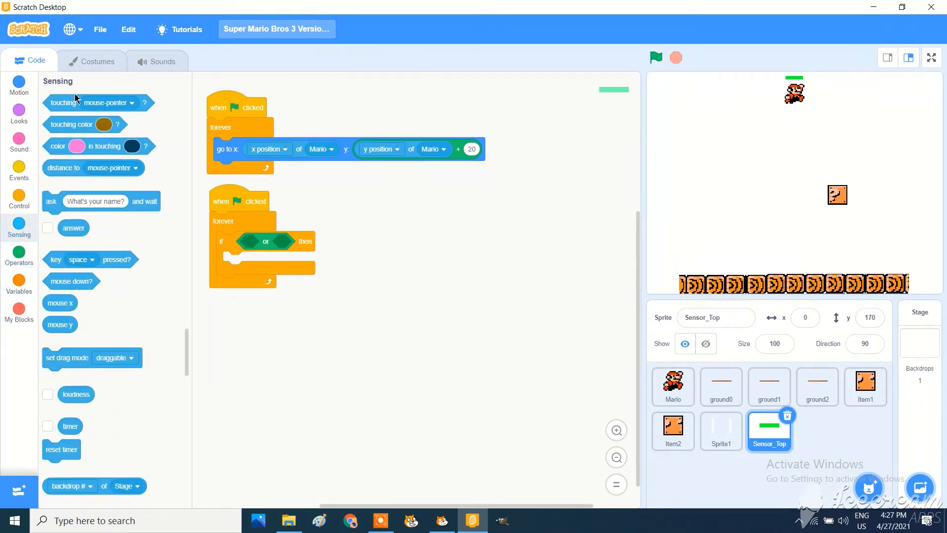
click(327, 243)
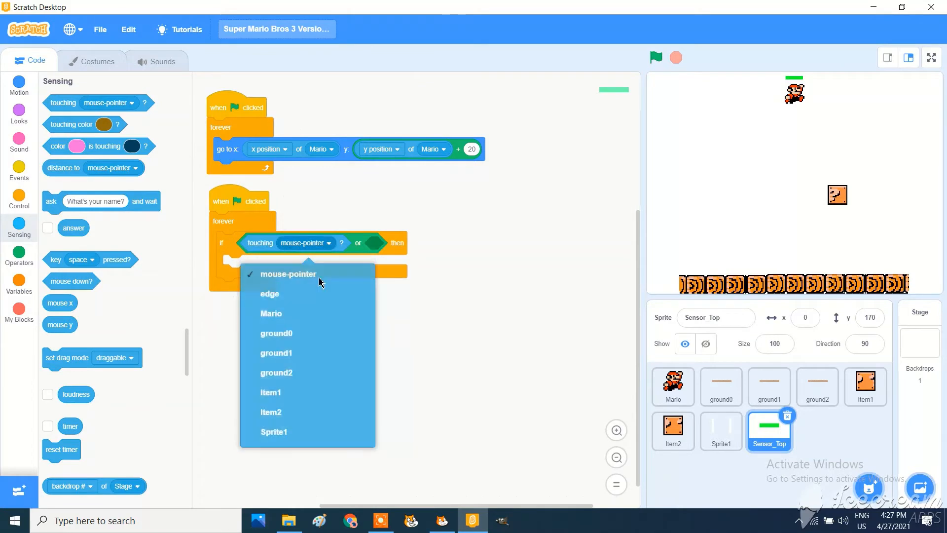
click(270, 391)
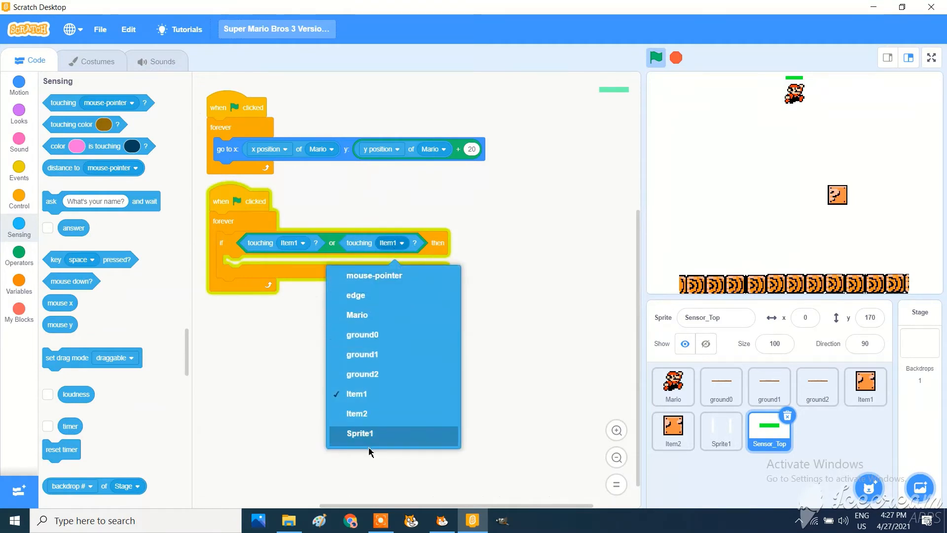
click(357, 414)
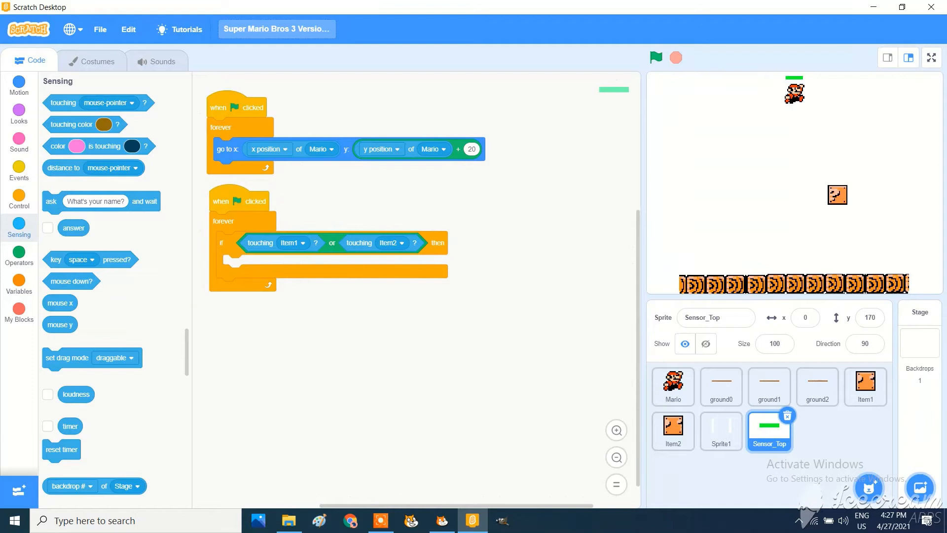
click(18, 171)
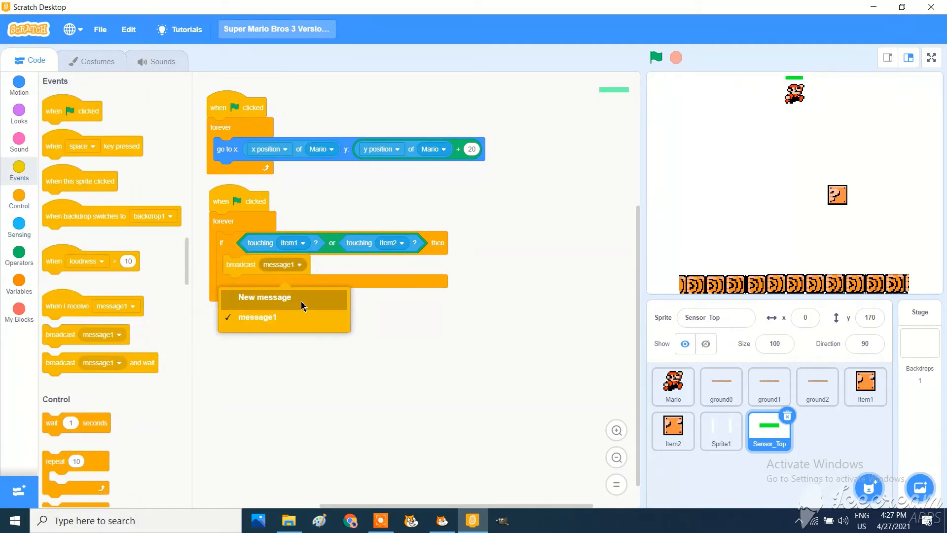
Create a new broadcast message named Top Collision for the sensor's broadcast block
click(264, 297)
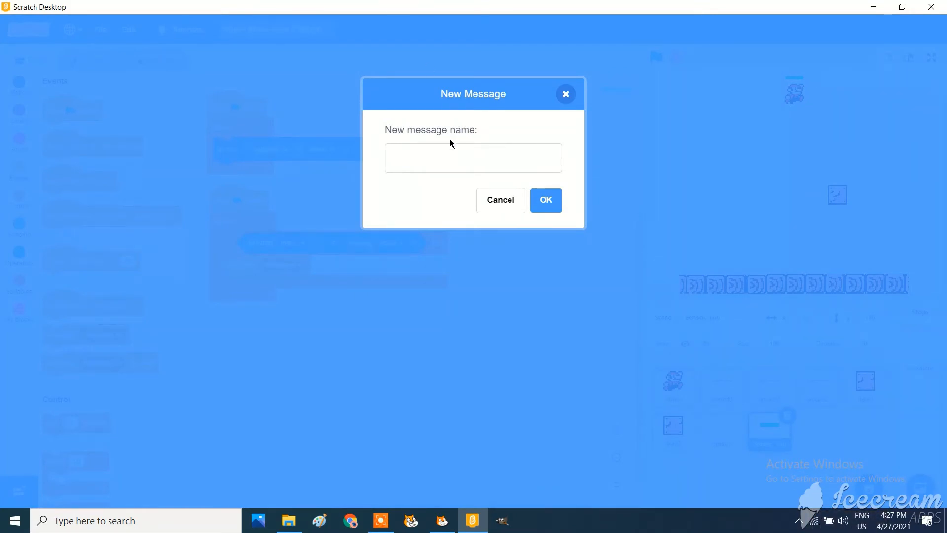
click(472, 157)
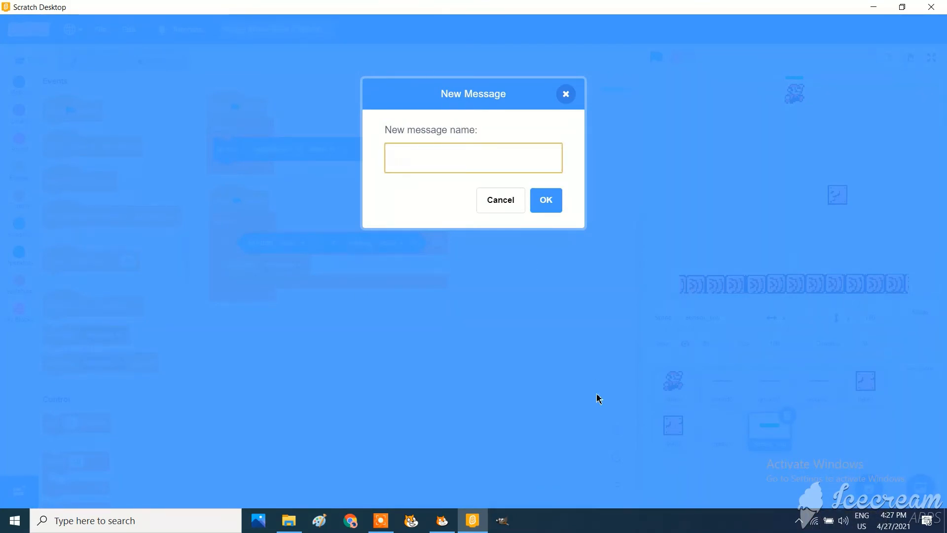
text(Top)
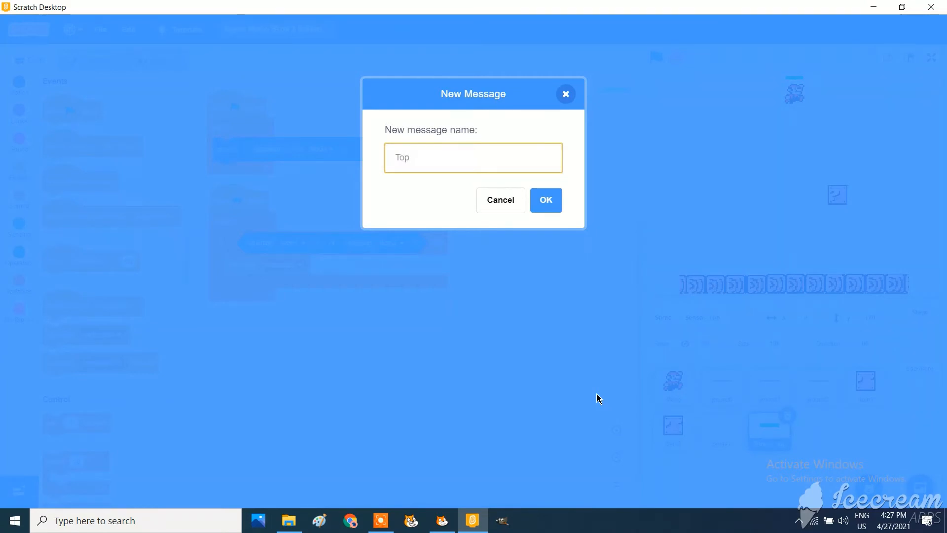
text(Collisio)
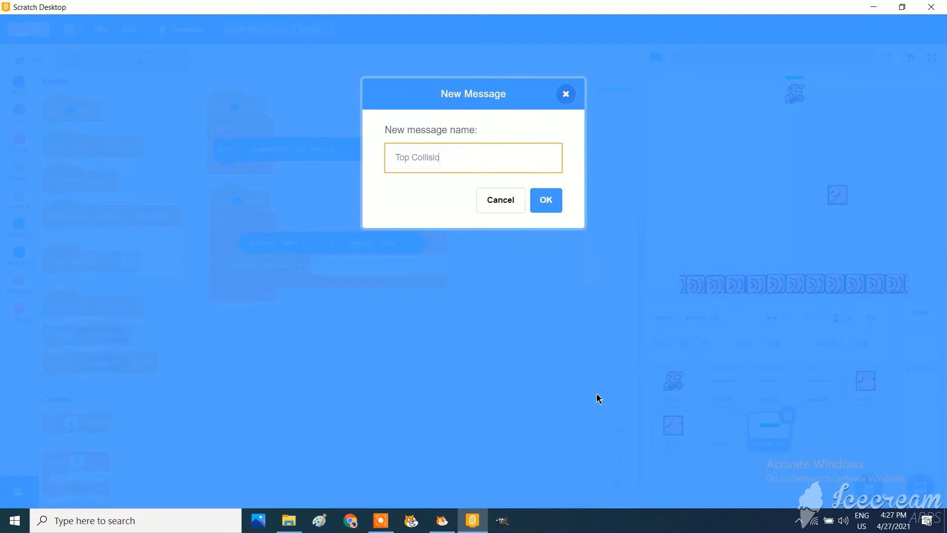
click(544, 201)
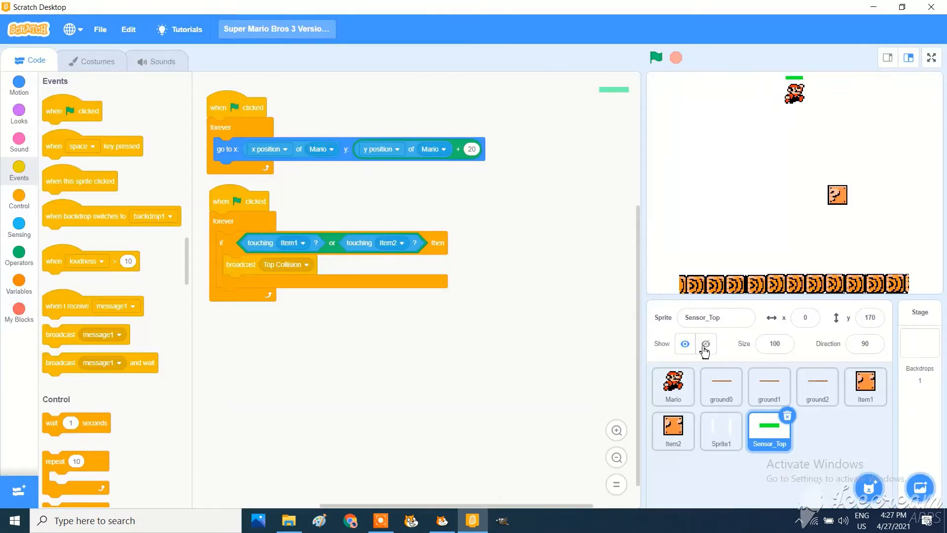
Give Mario a Top Collision receiver that sets Velocity to -2, changes it by Gravity and moves y by Velocity
click(672, 386)
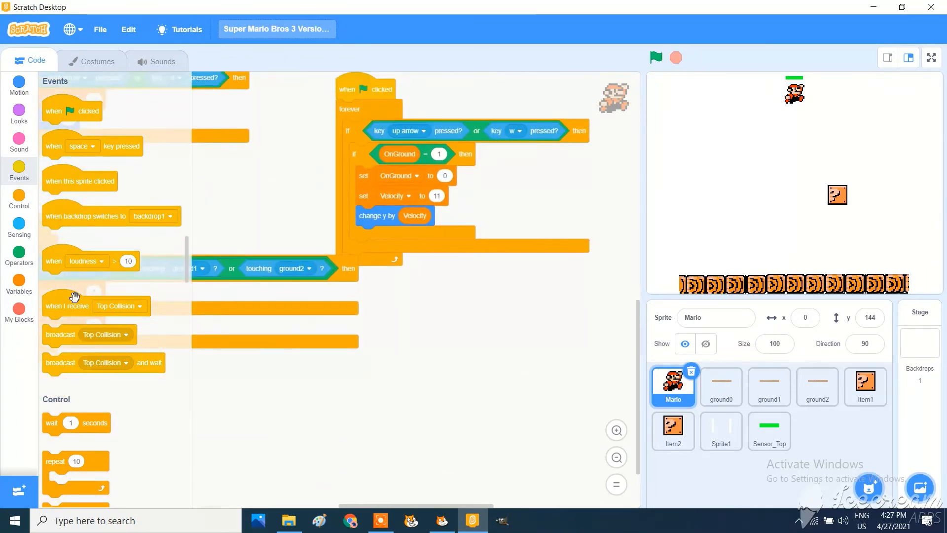
drag(66, 305, 423, 281)
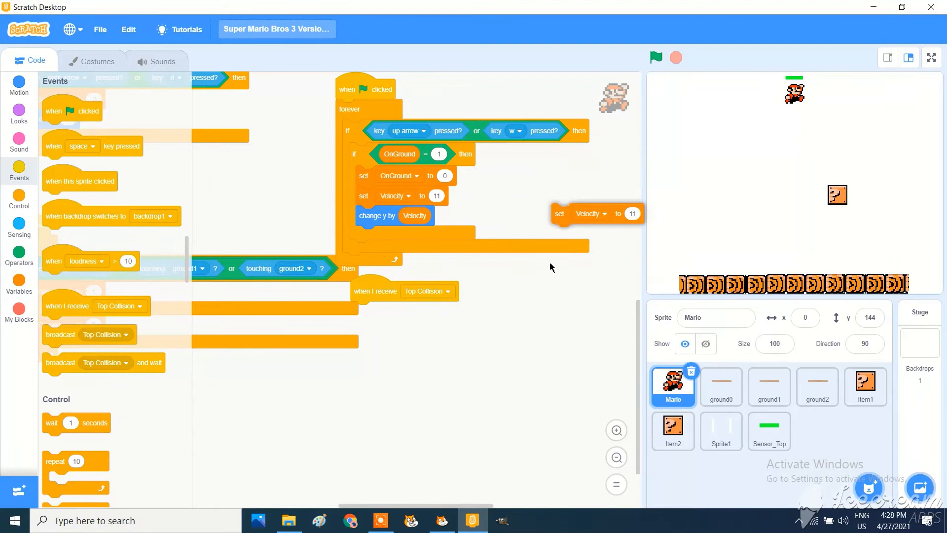
drag(595, 214, 395, 310)
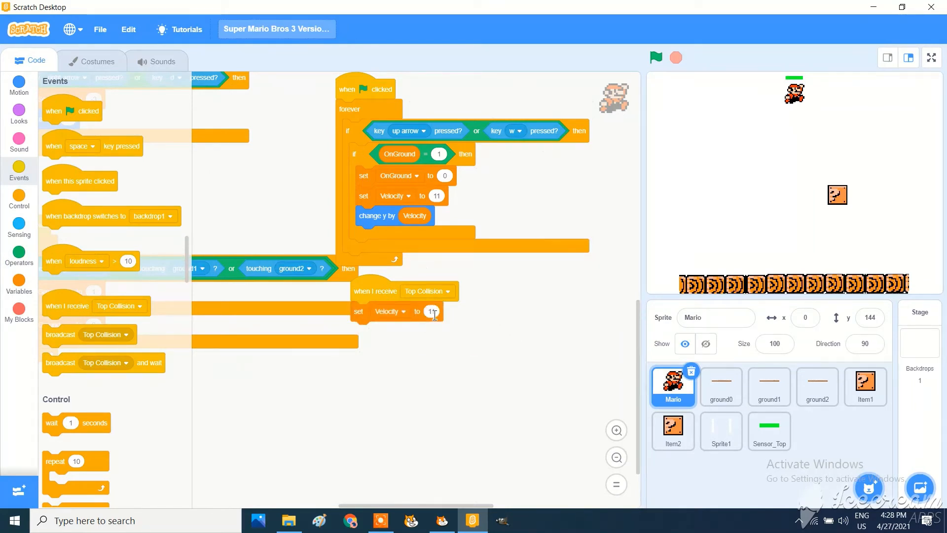
click(431, 311)
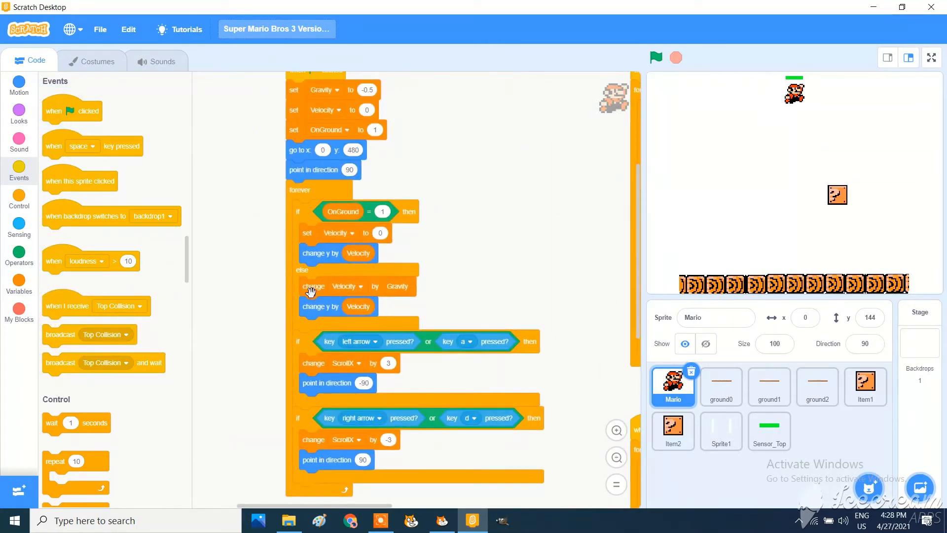
drag(310, 290, 526, 241)
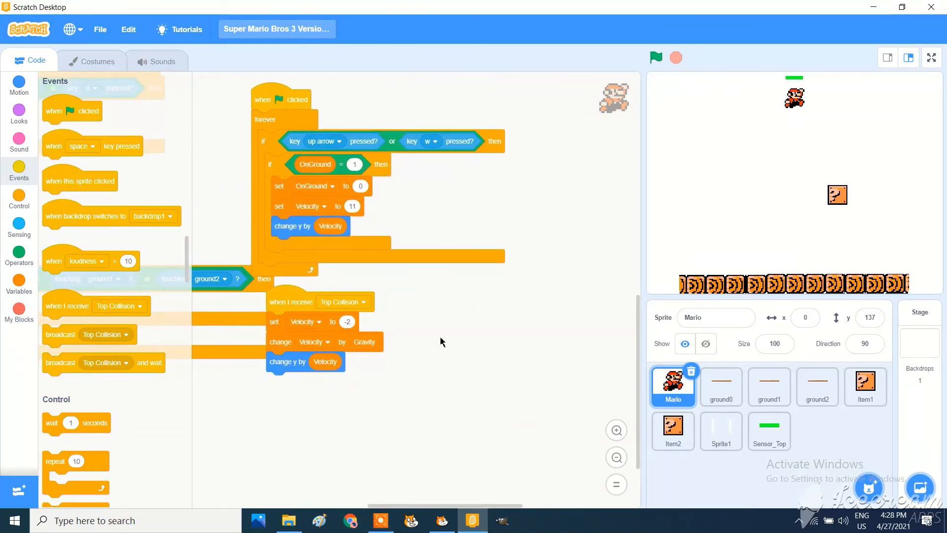
Run the game to check Mario falls after hitting the item box, then return to Sensor_Top's scripts
click(655, 58)
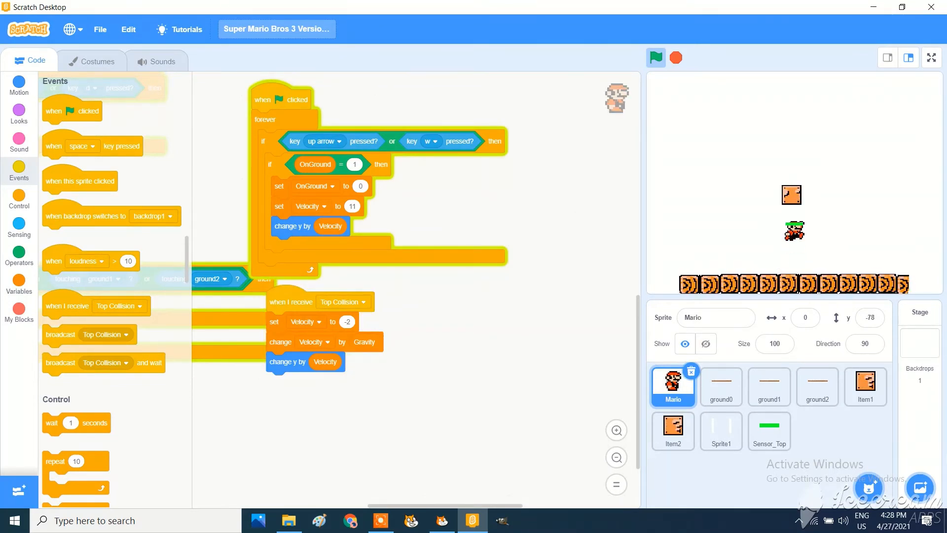
click(655, 57)
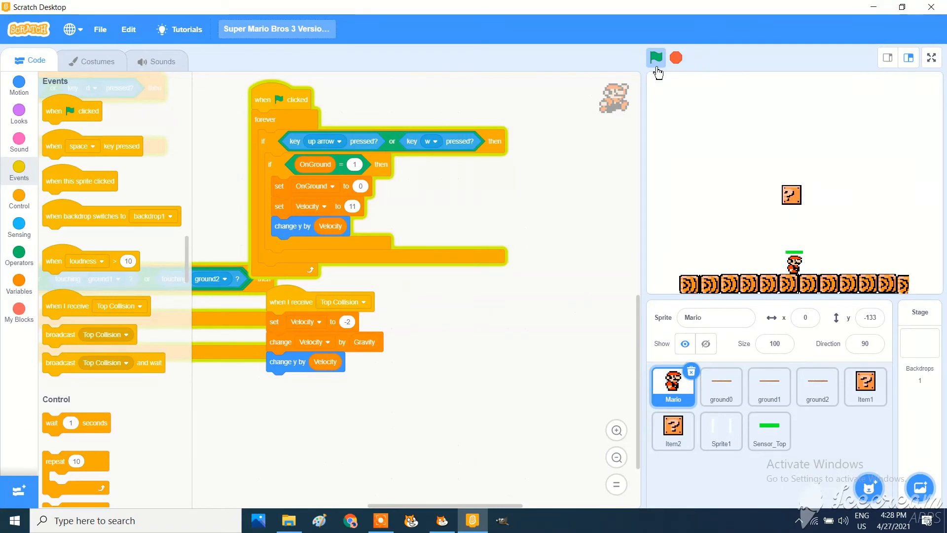
click(765, 447)
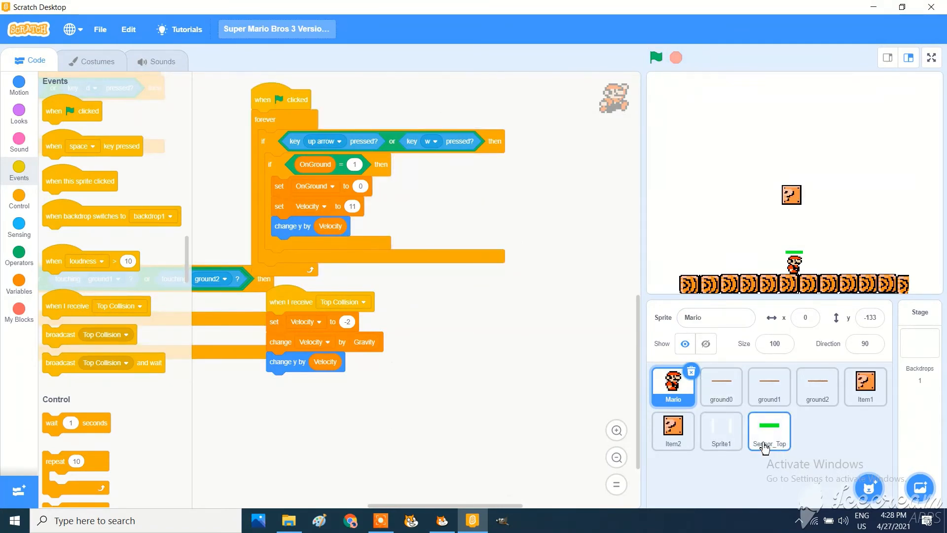
click(769, 431)
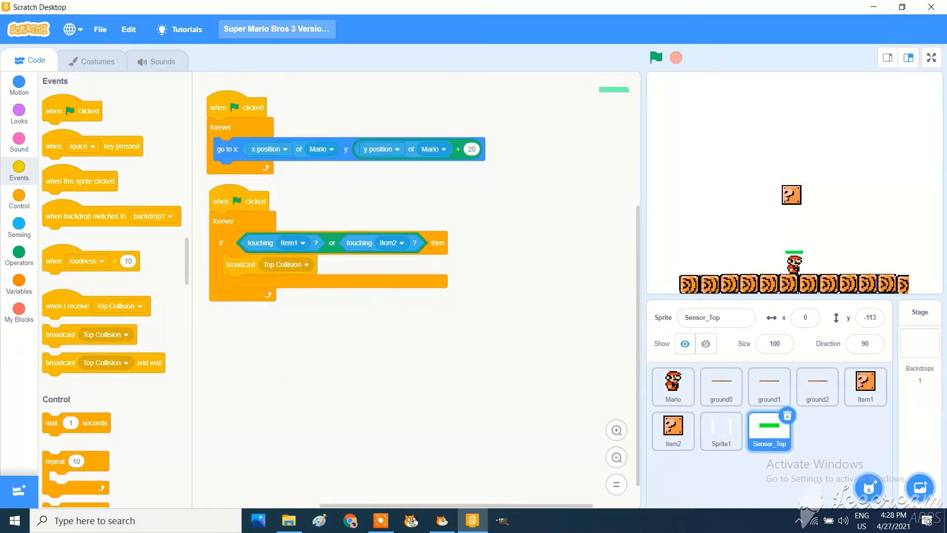
Add a third Sensor_Top green-flag forever loop setting the ghost effect to 100
drag(71, 111, 217, 319)
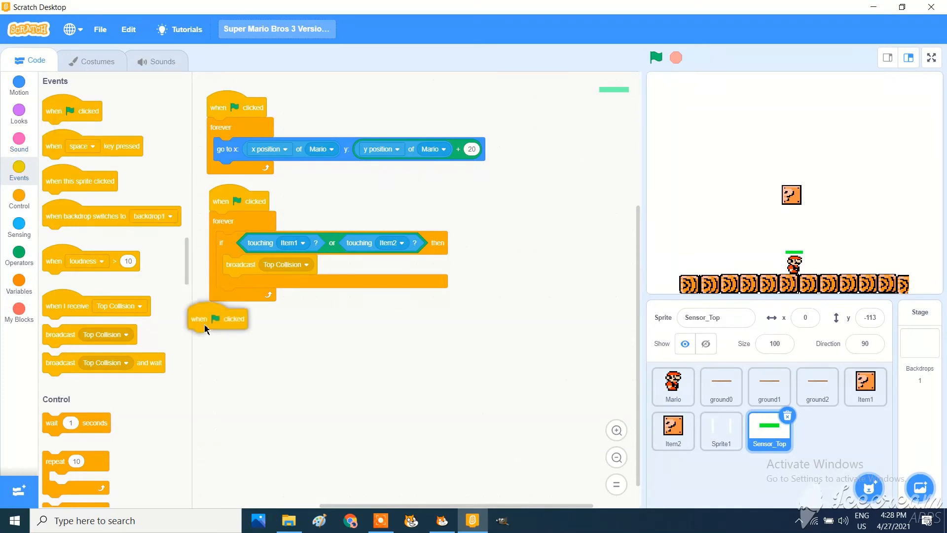
drag(216, 318, 247, 326)
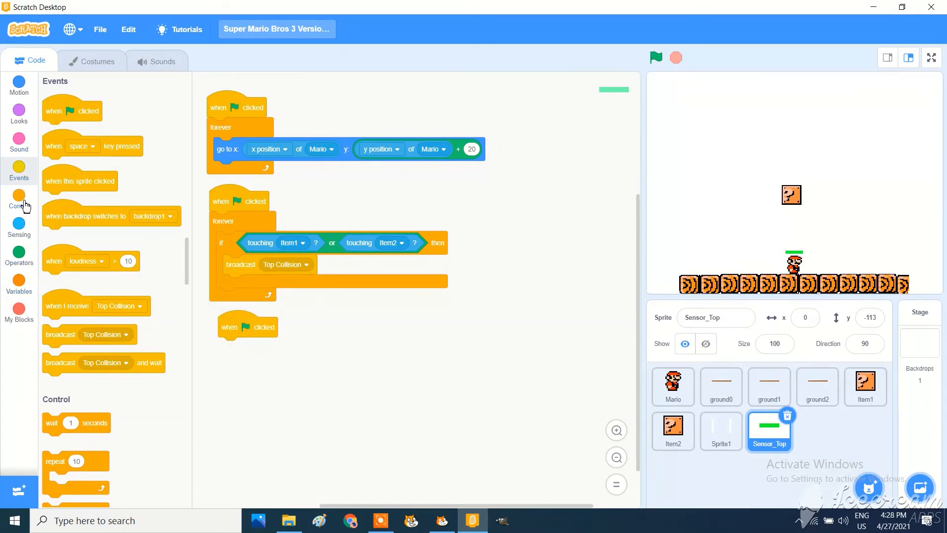
click(19, 198)
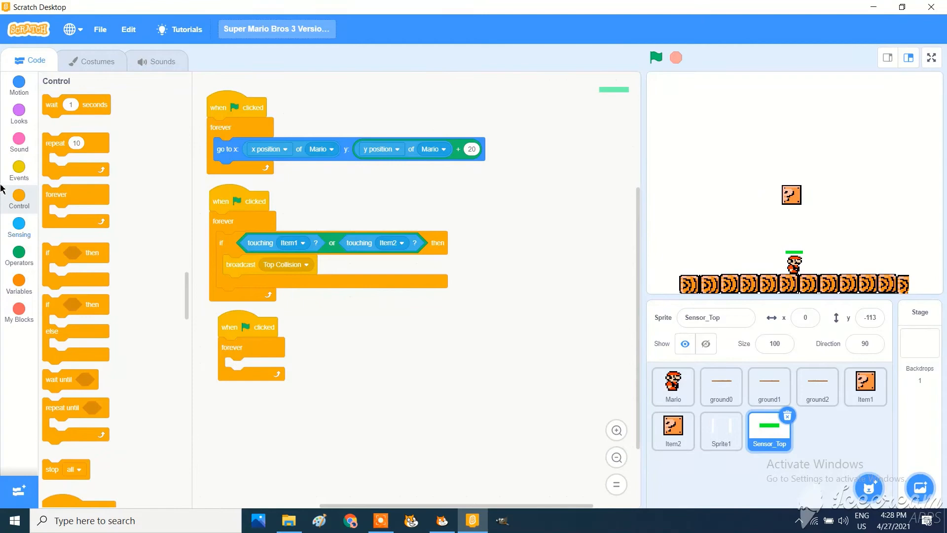
click(19, 112)
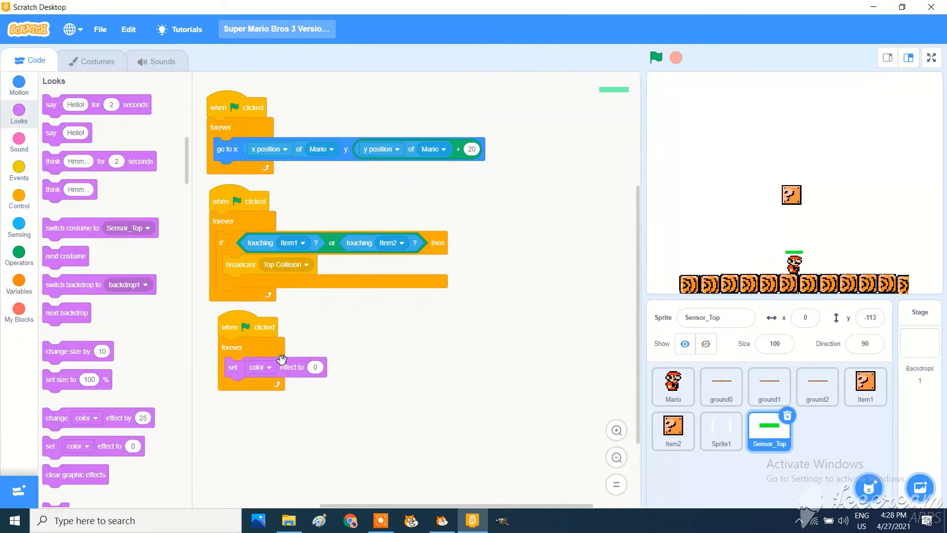
click(260, 367)
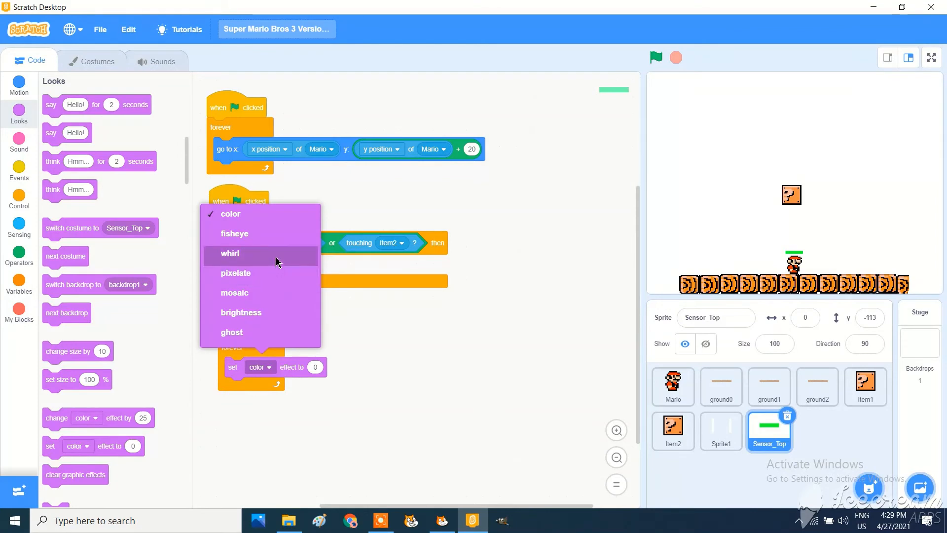
click(230, 332)
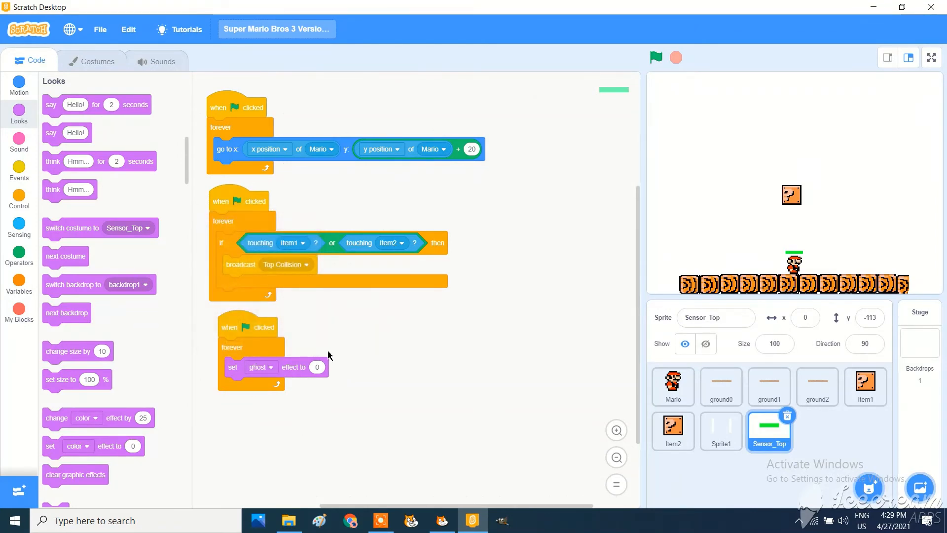
click(317, 367)
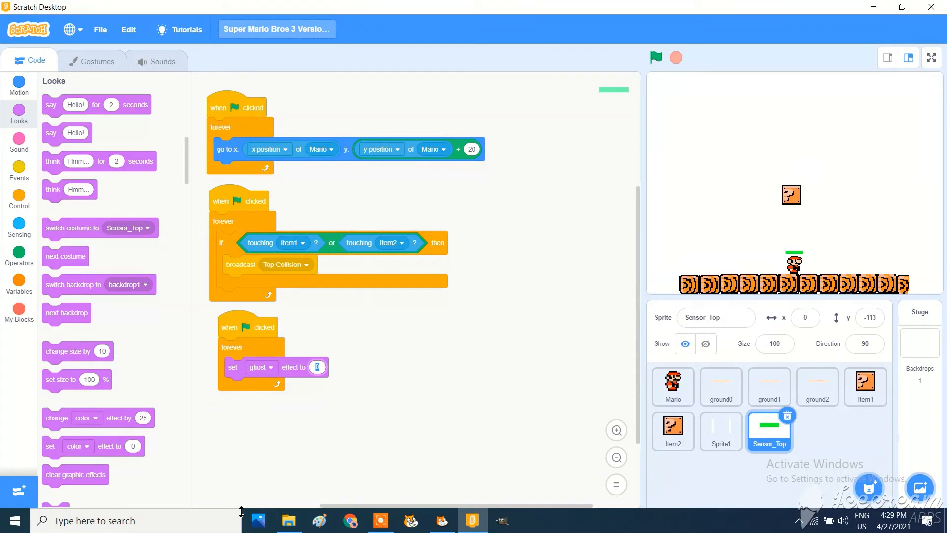
text(100)
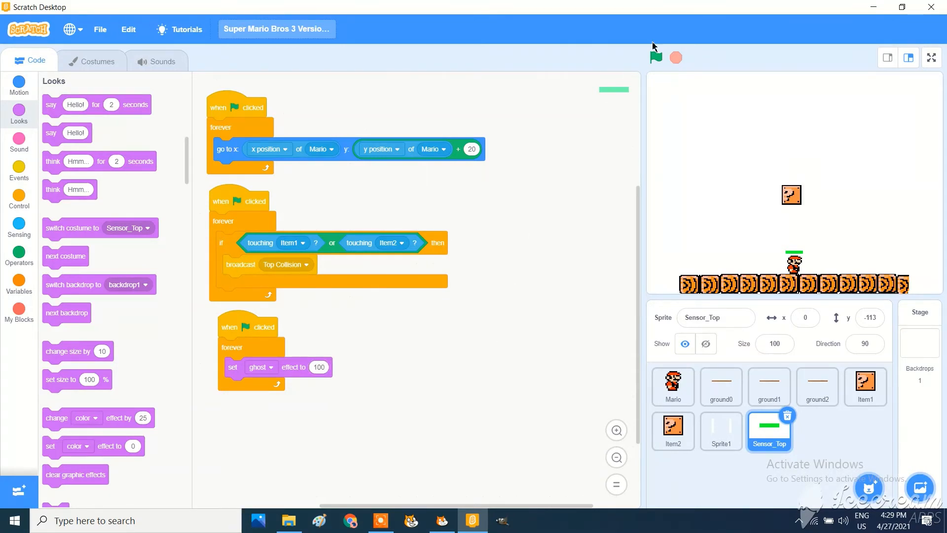
Run the game to confirm the sensor is hidden, then select the Stage
click(655, 57)
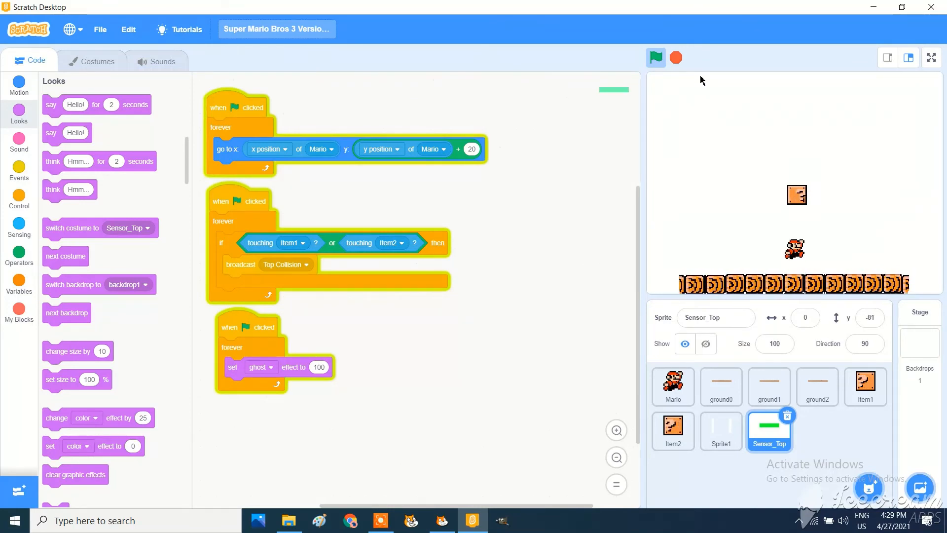
click(655, 57)
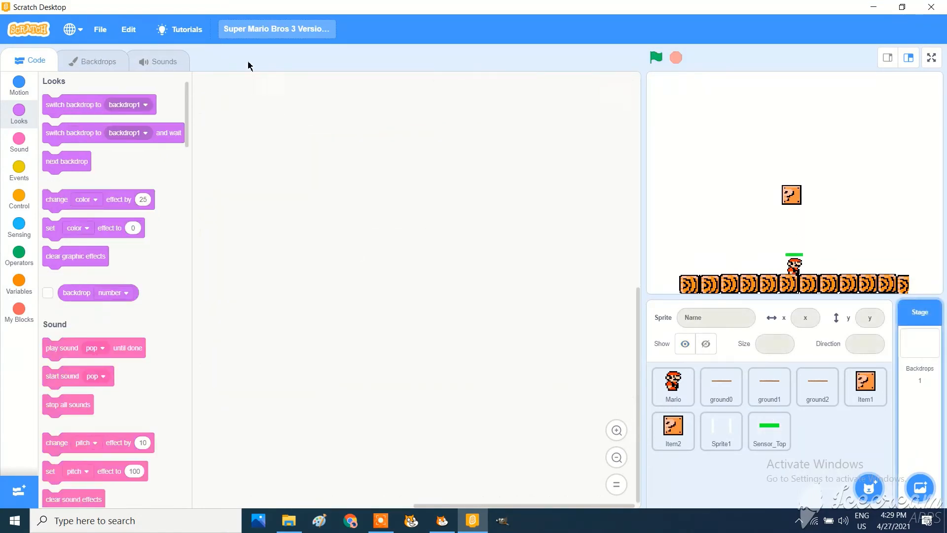
Empty backdrop1 in the Backdrops editor, test the transparent stage, and return to Mario's code
click(92, 60)
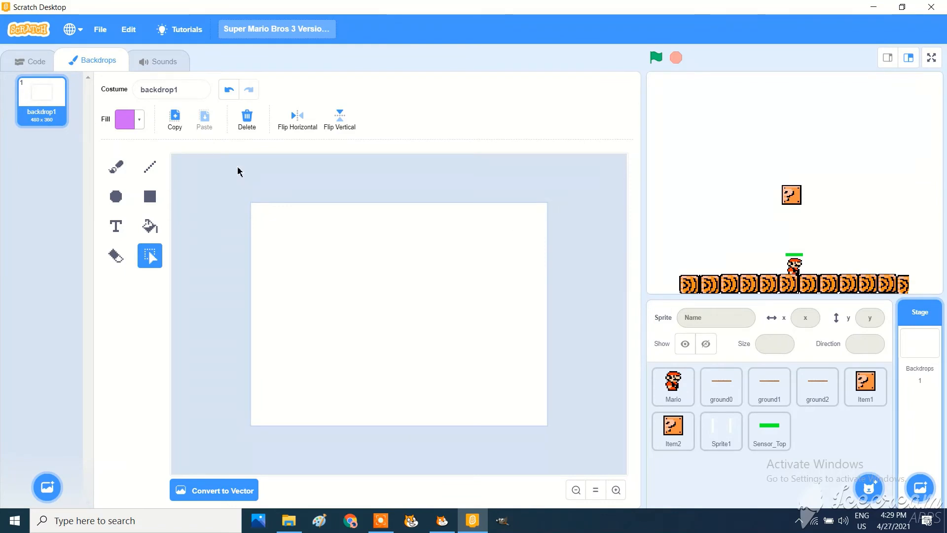
drag(240, 182, 304, 262)
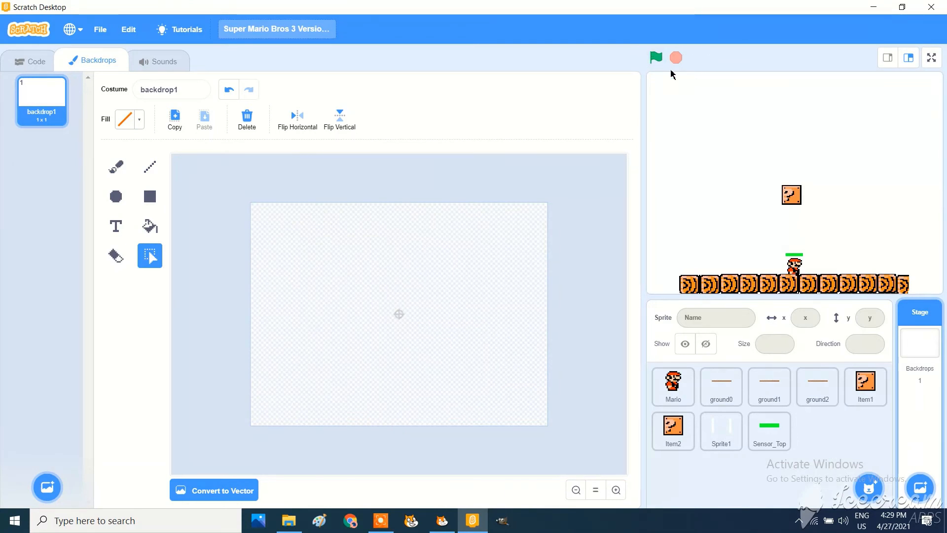
click(655, 58)
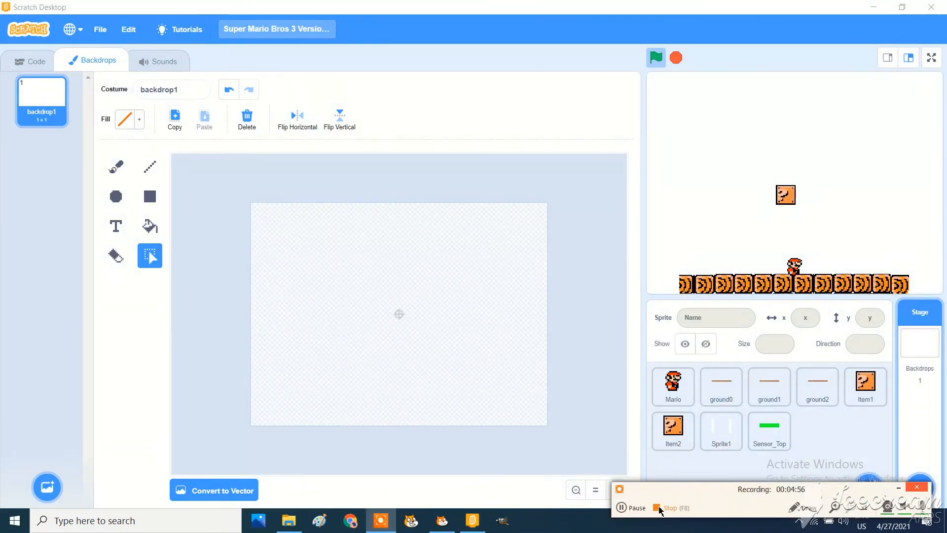
click(31, 60)
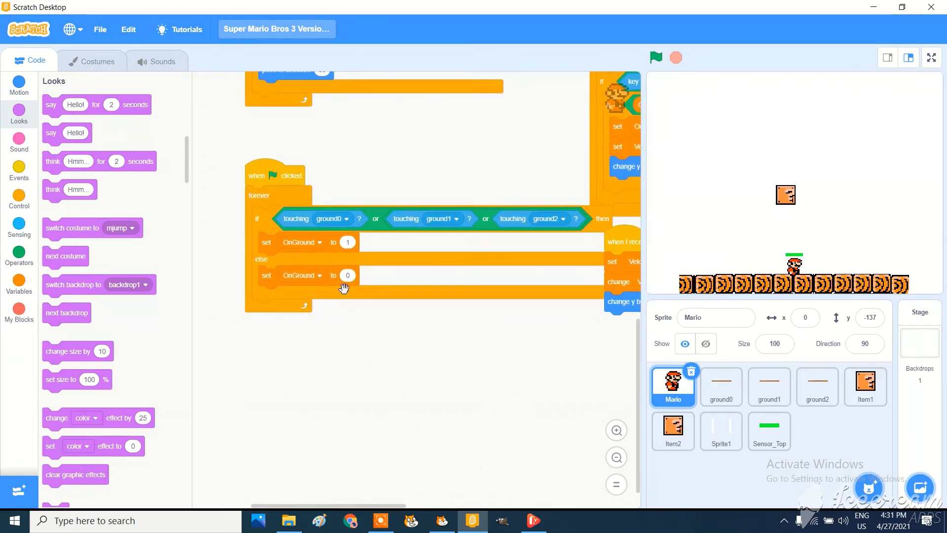
mouse_move(381, 222)
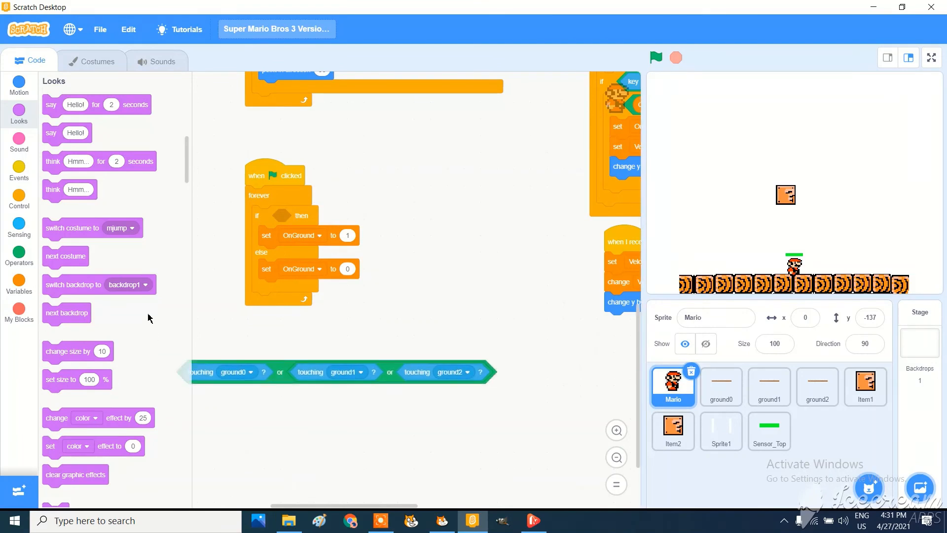
Nest two or blocks onto Mario's ground0/ground1/ground2 condition and drop it back into the if
click(18, 253)
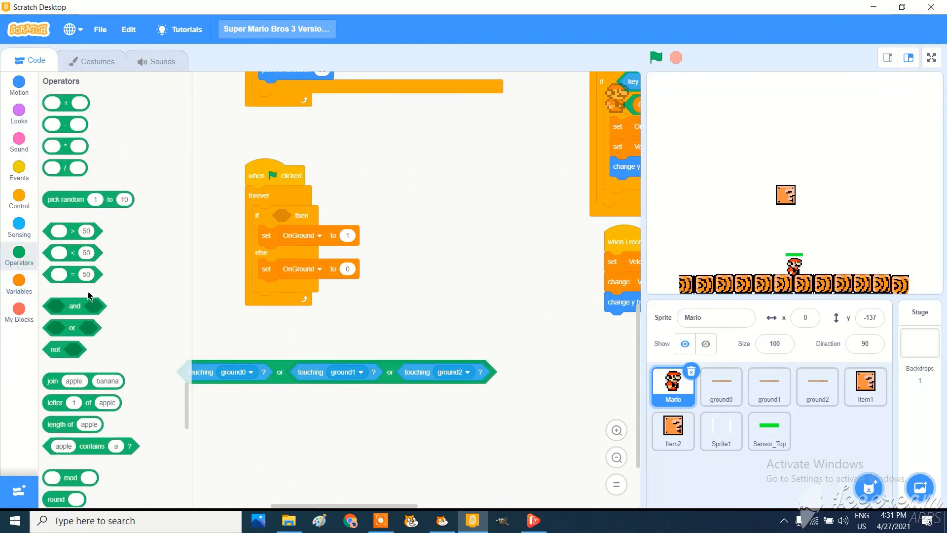
drag(72, 328, 357, 319)
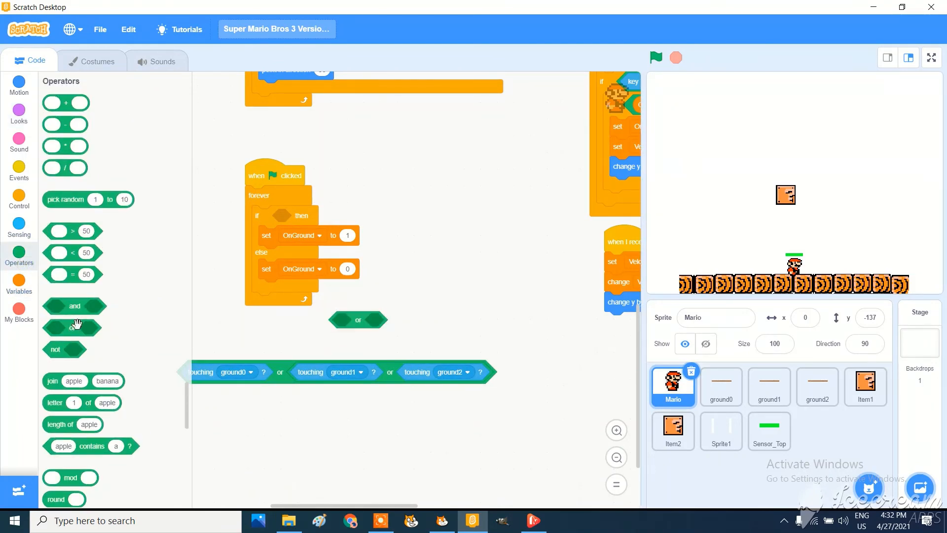
drag(72, 327, 354, 321)
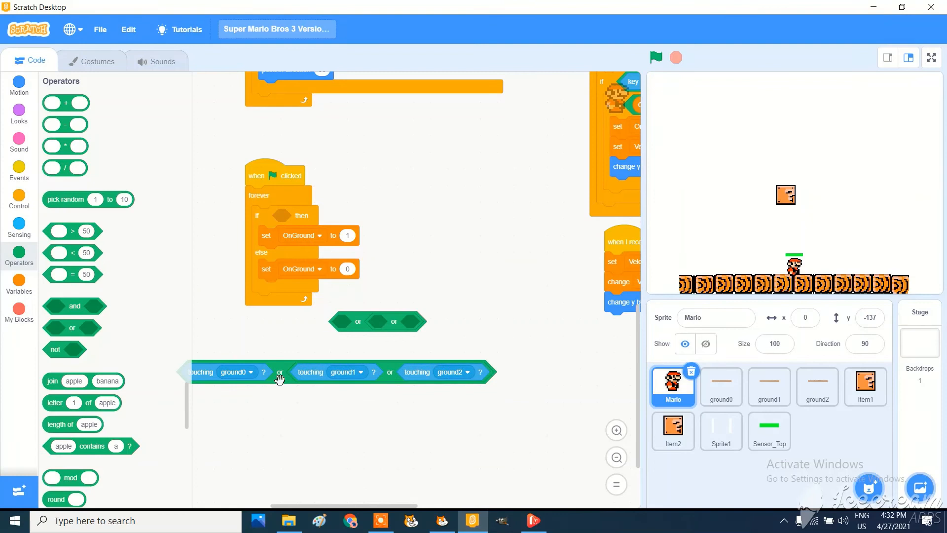
drag(280, 372, 443, 325)
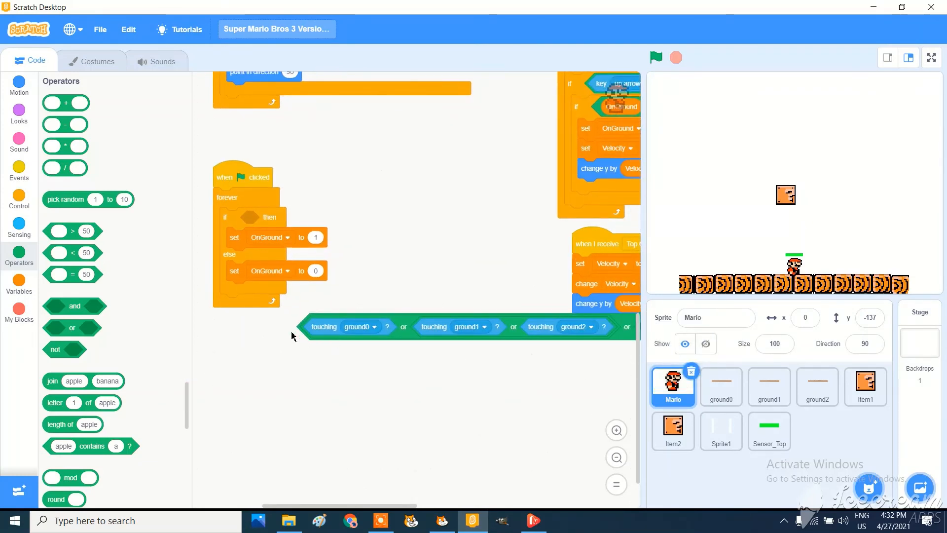
drag(323, 327, 284, 249)
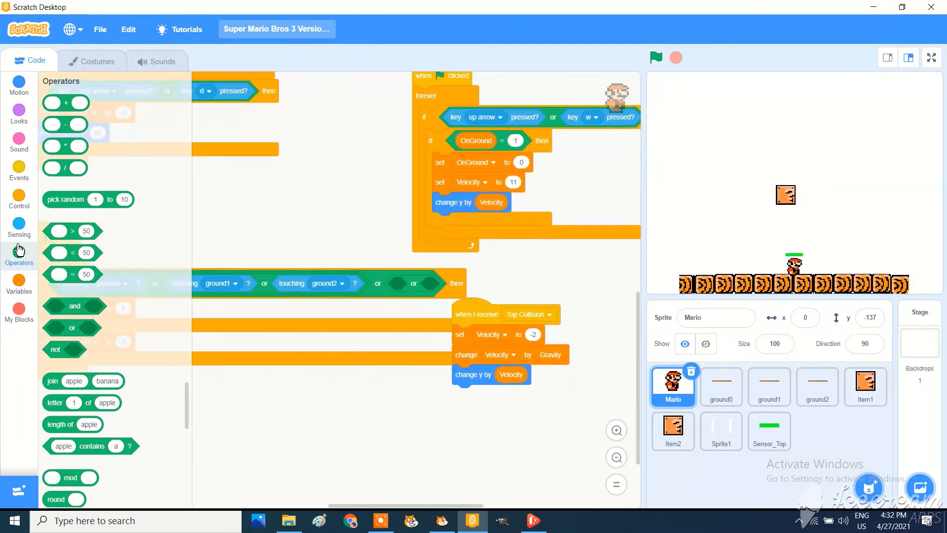
Fill the empty or-slots with touching Item1 and Item2 checks, then run the game
click(18, 227)
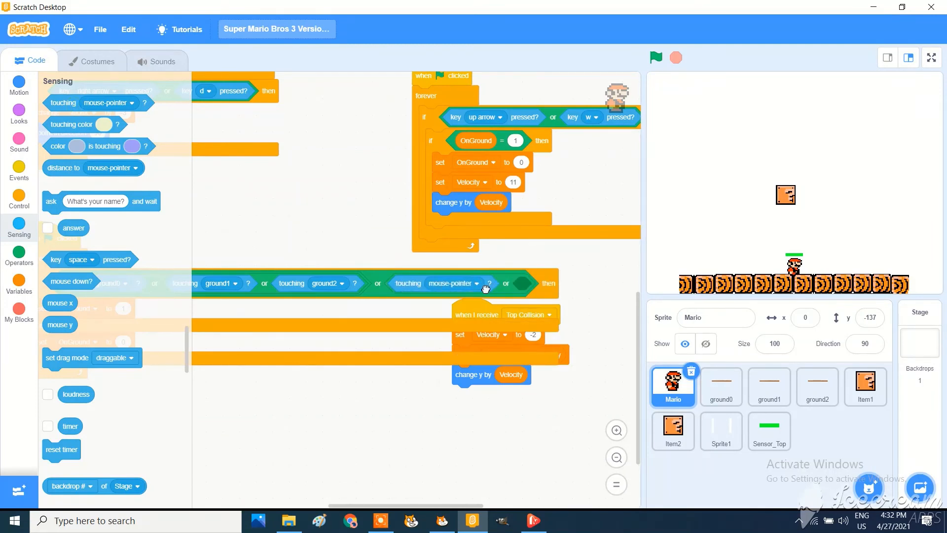
click(472, 283)
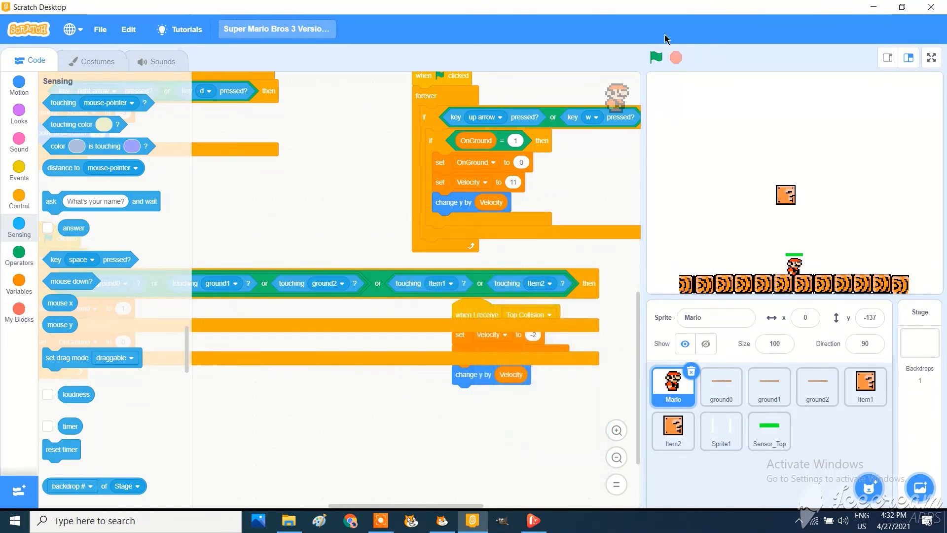
click(655, 57)
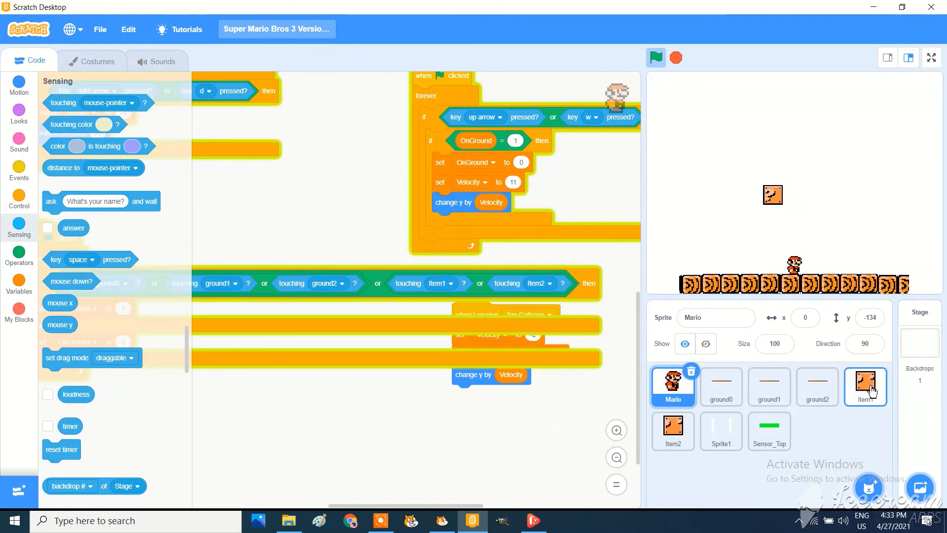
Change Item1's starting y from -20 to -40, check Item2 matches, then run the game
click(865, 387)
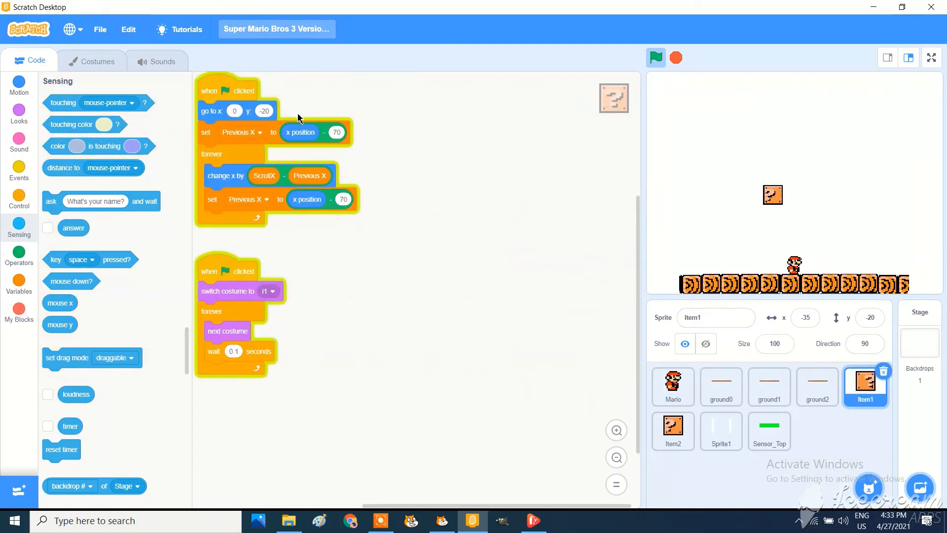
click(264, 110)
text(-40)
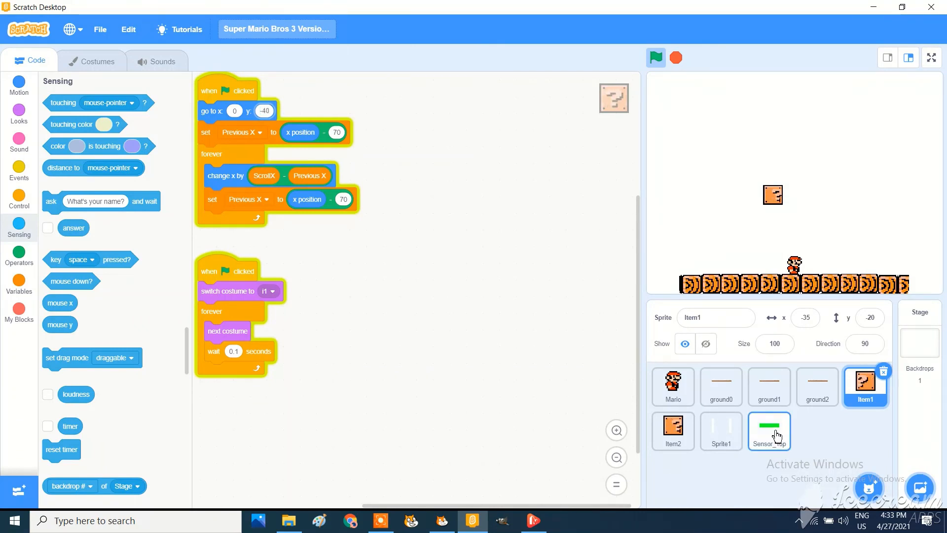
click(672, 431)
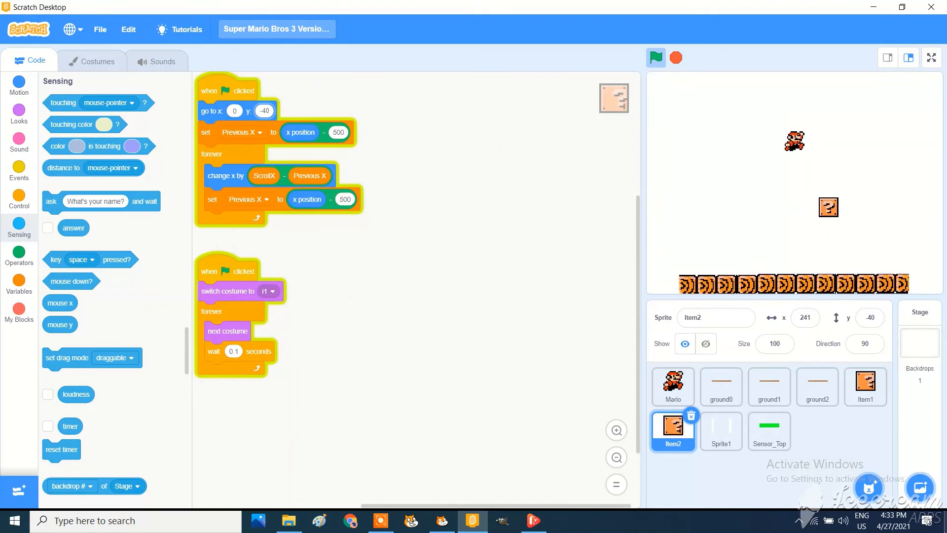
click(655, 57)
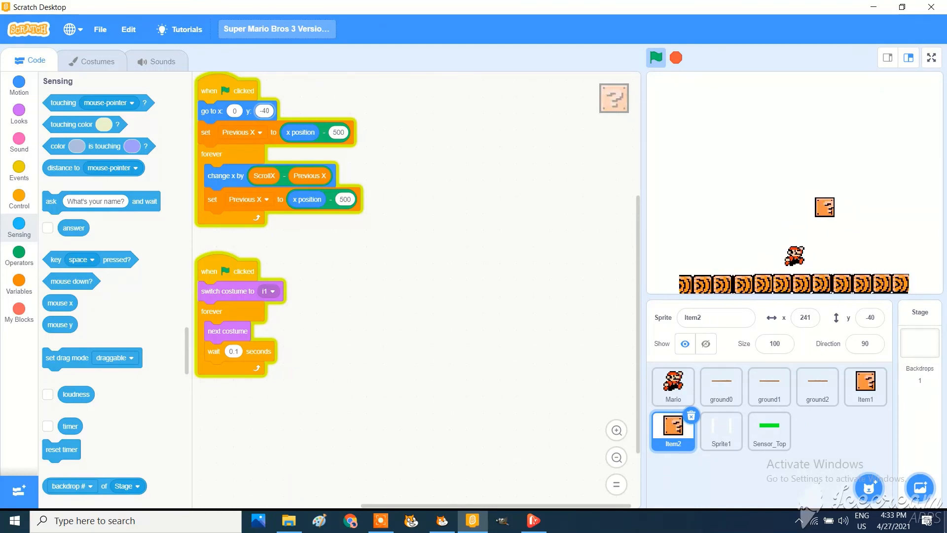